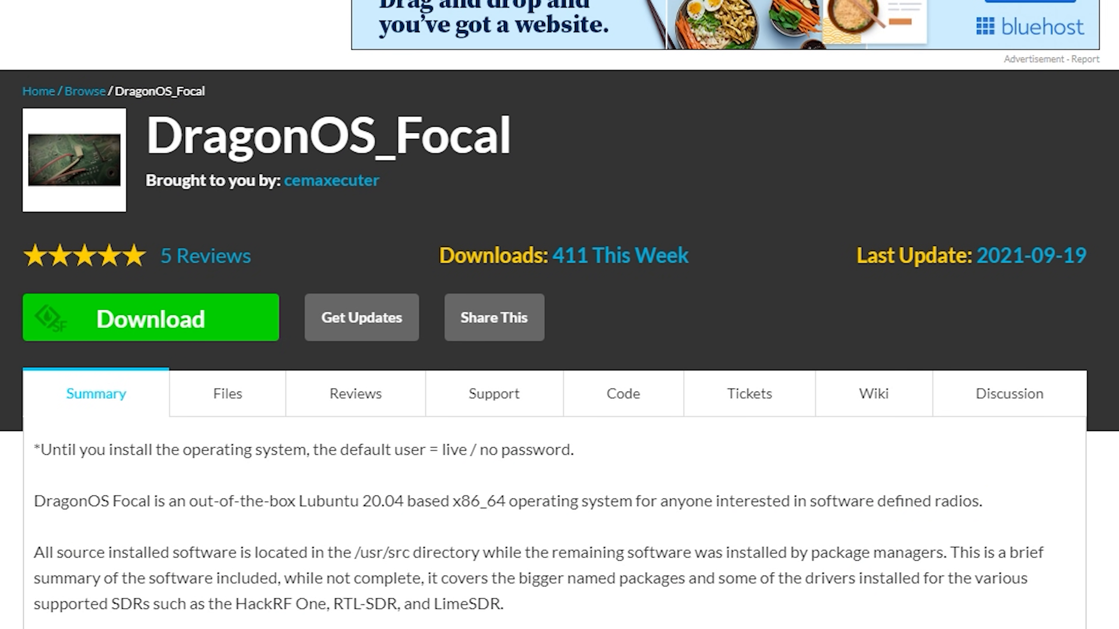
Scroll through the Player home screen content before setting anything up.
scroll("down", 3)
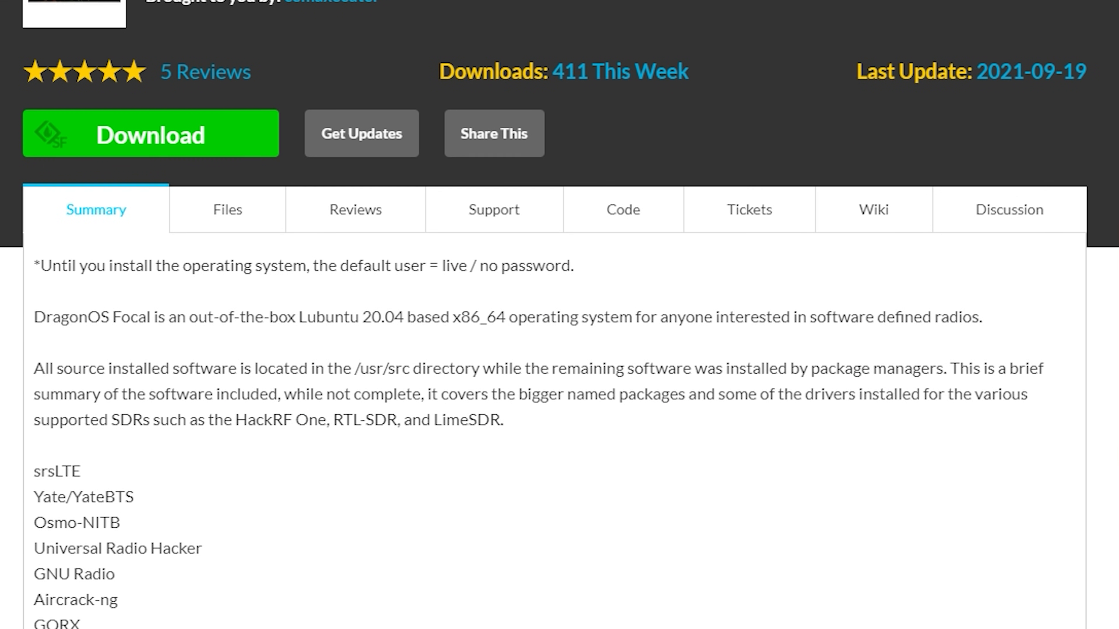
scroll("down", 3)
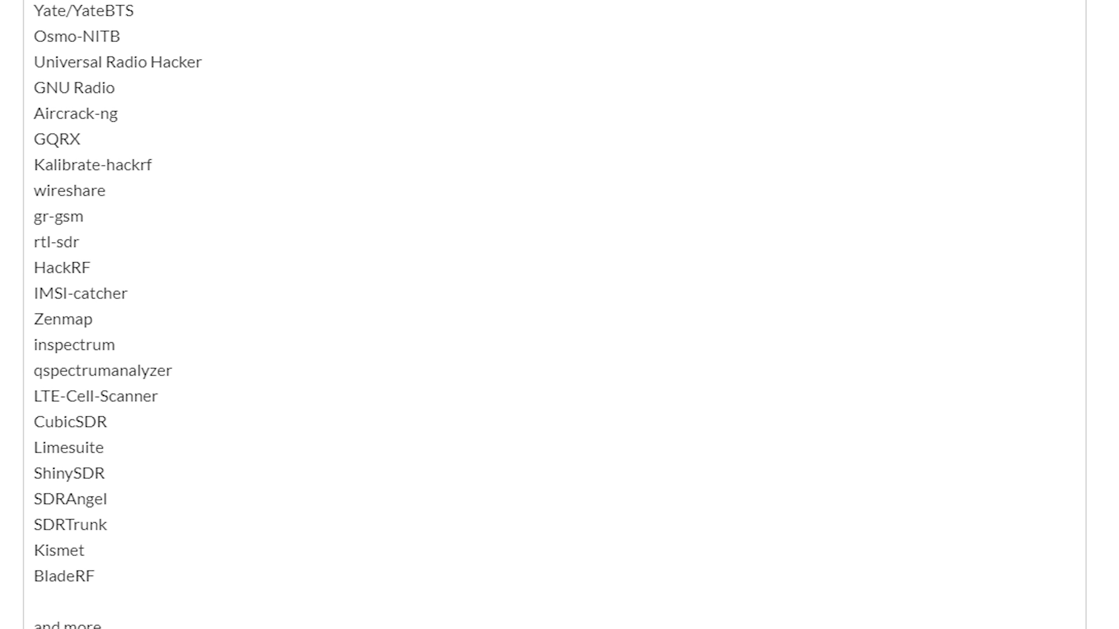
scroll("down", 3)
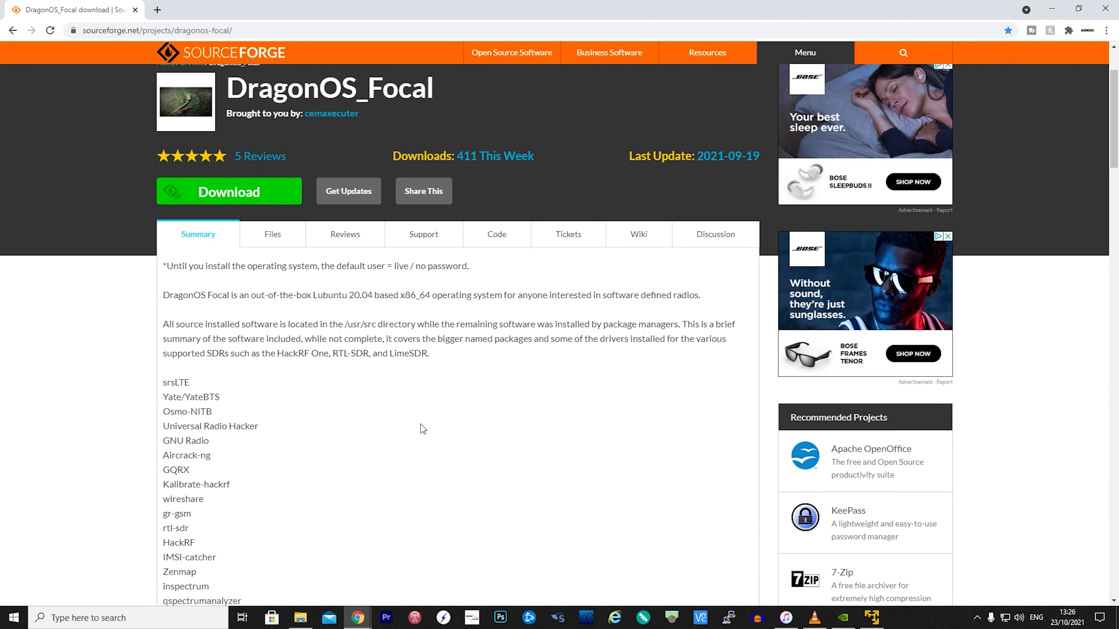
left_click(228, 192)
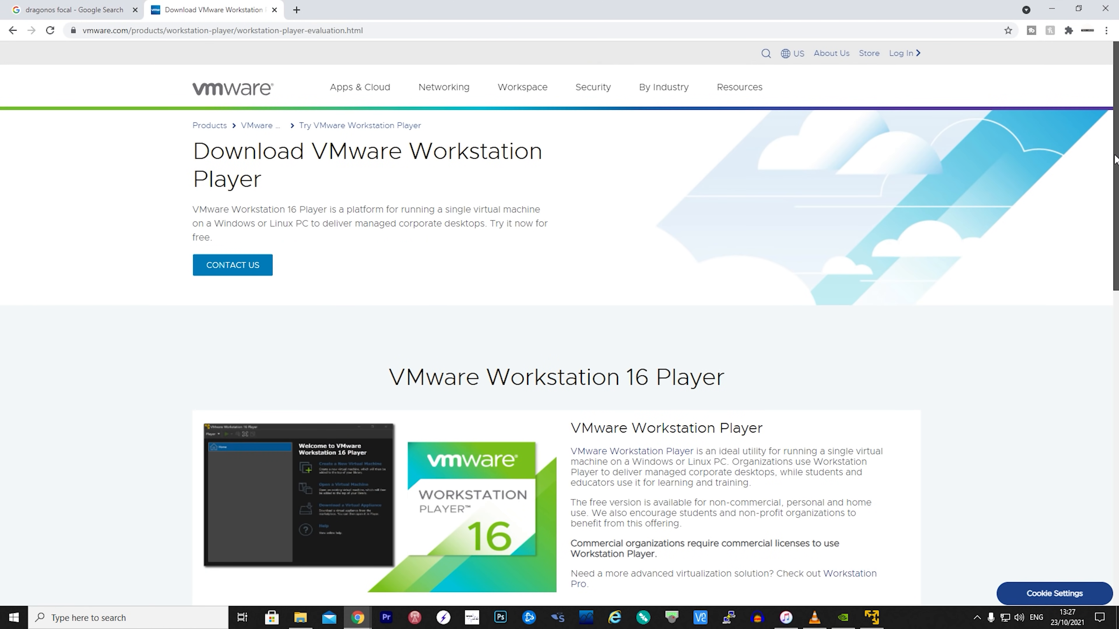
scroll("down", 3)
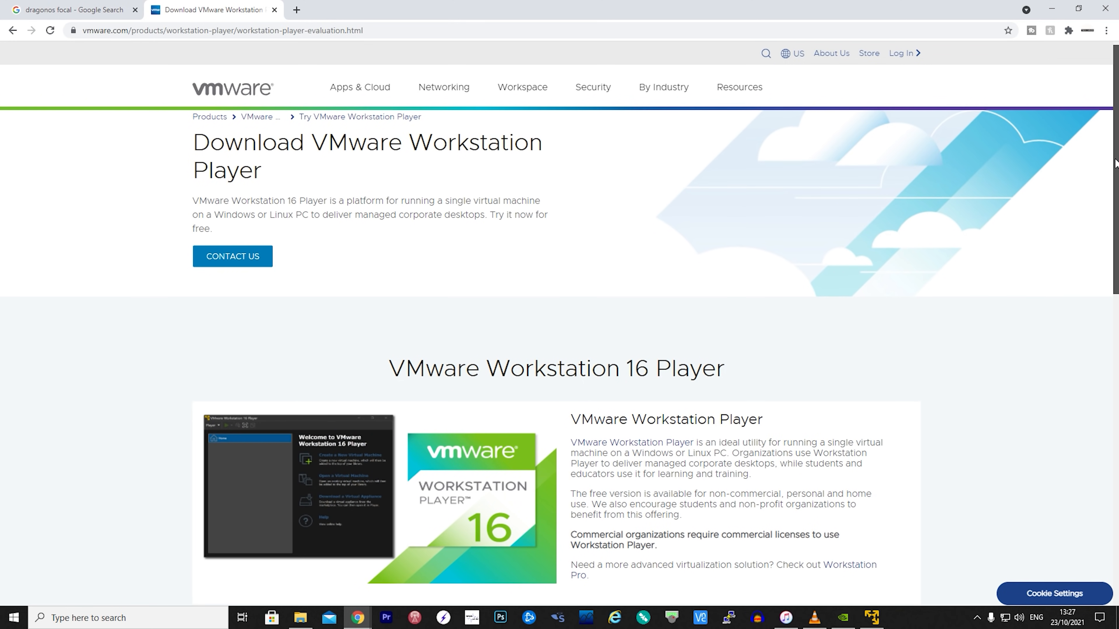
scroll("down", 3)
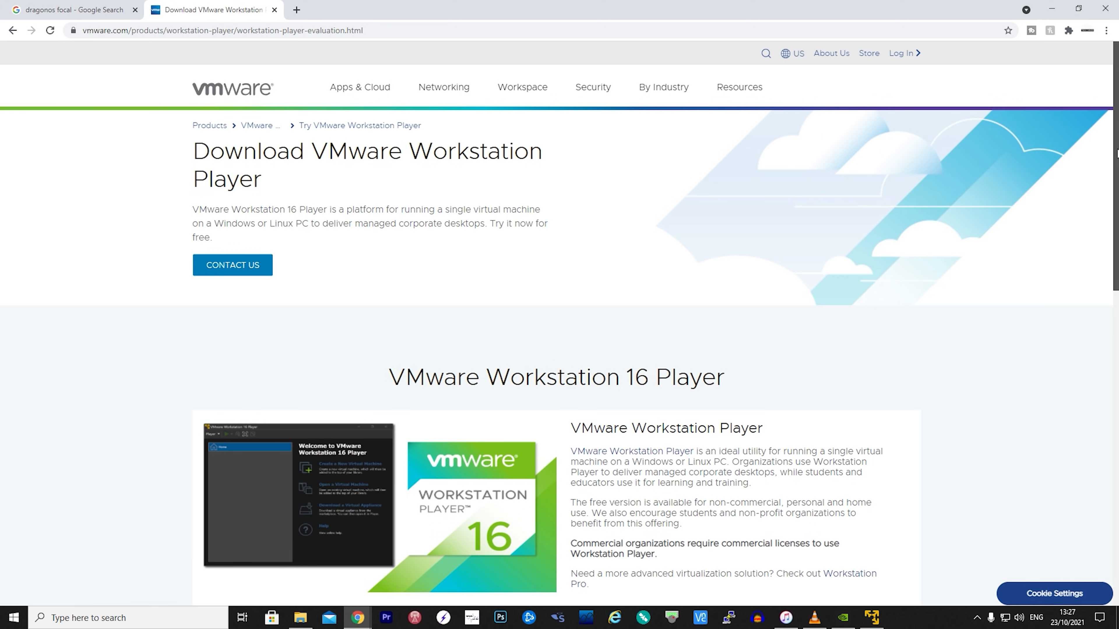
scroll("down", 3)
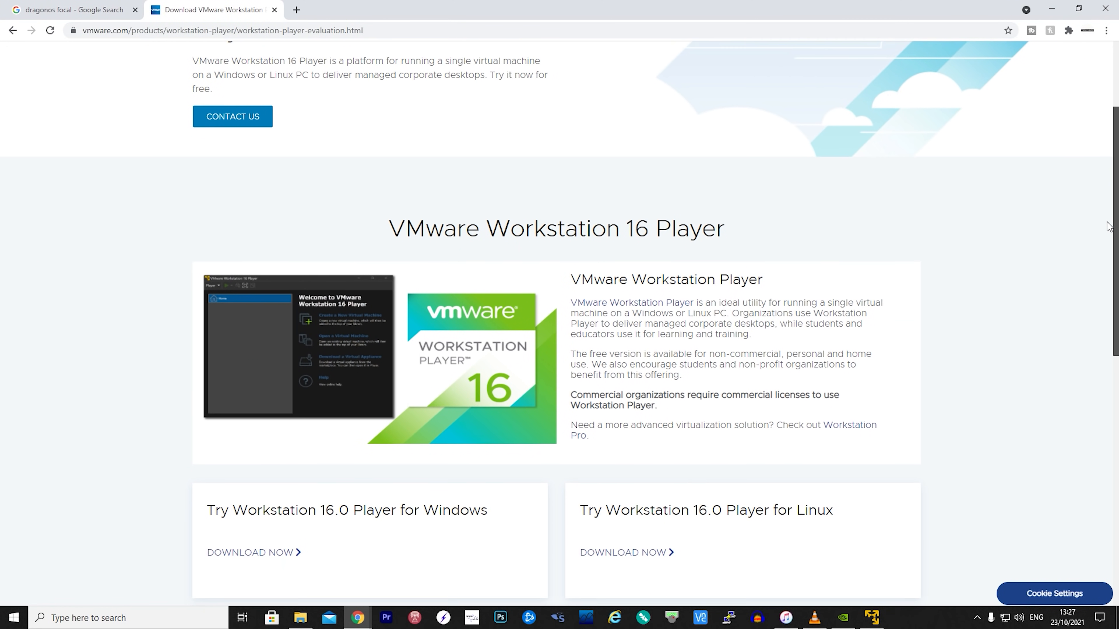
scroll("down", 3)
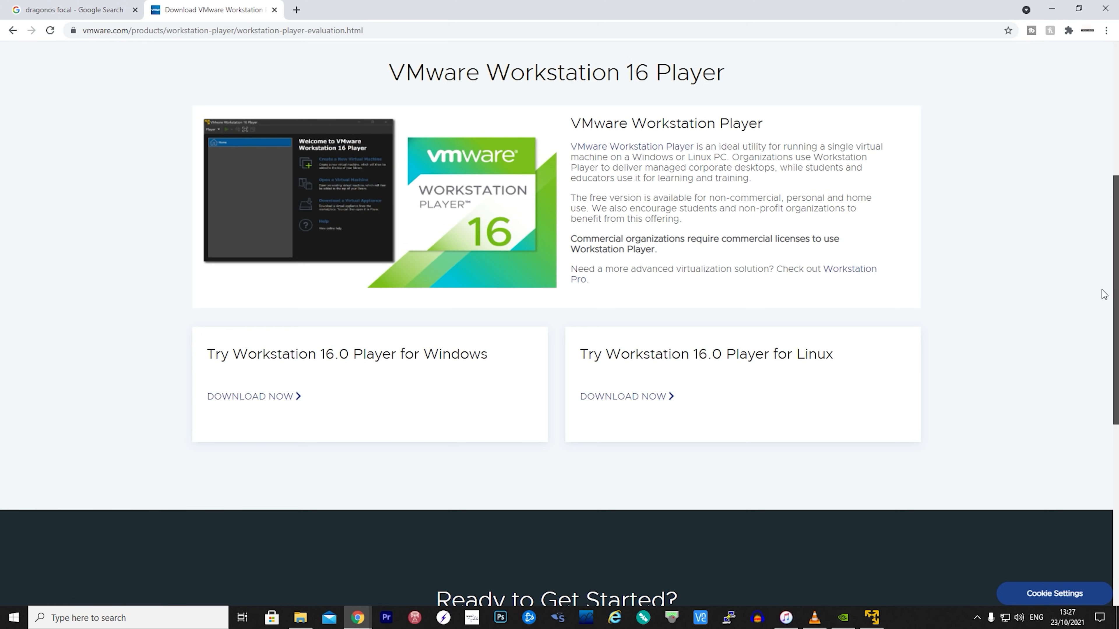
scroll("up", 3)
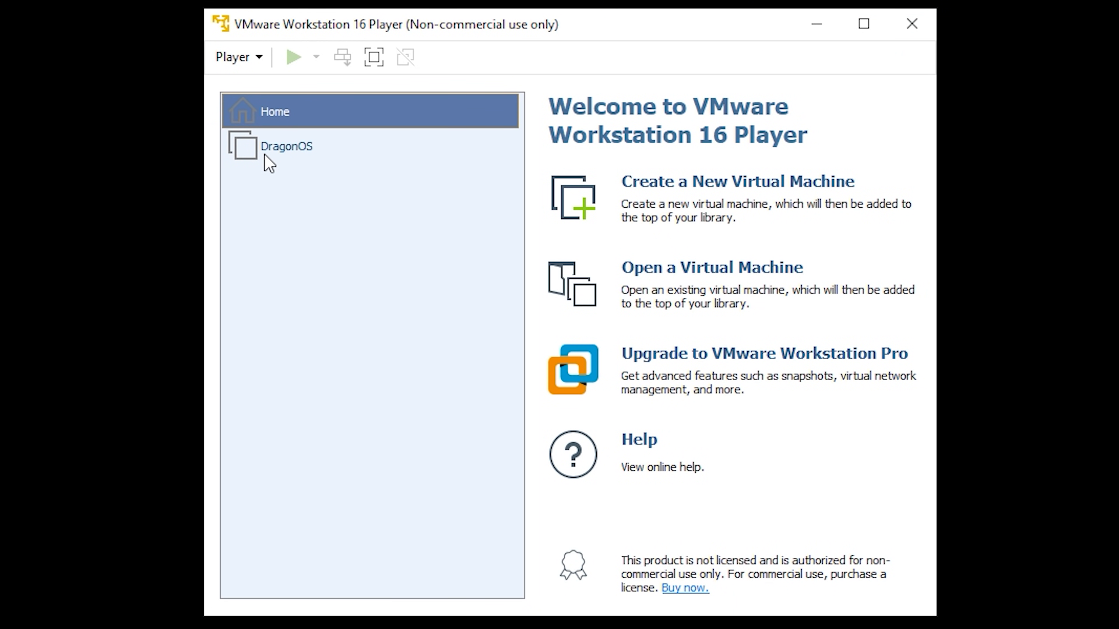
mouse_move(270, 70)
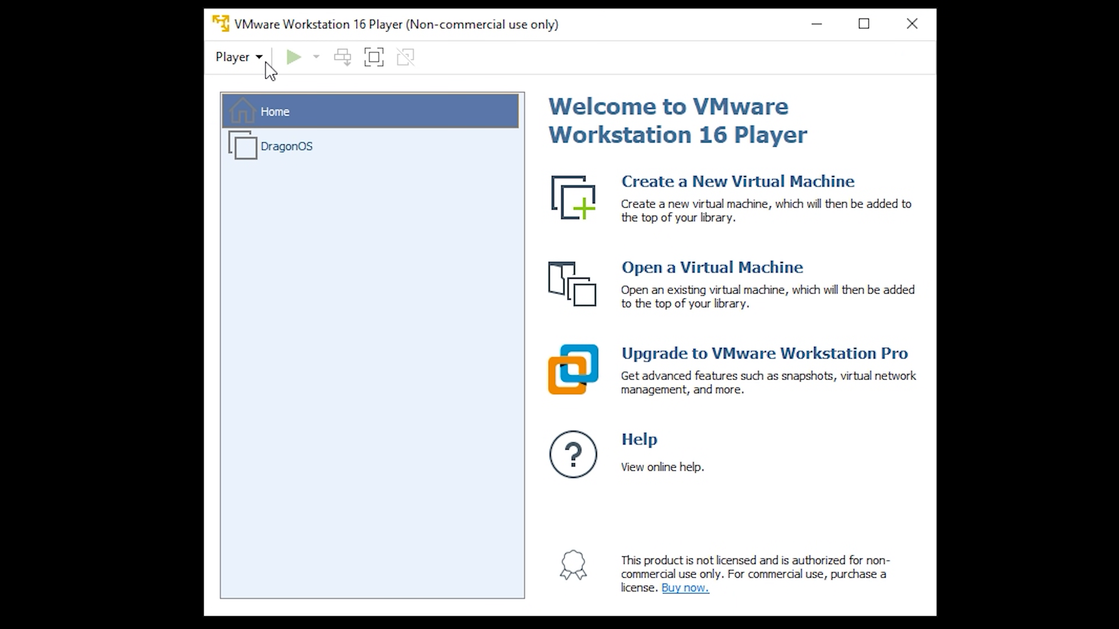
mouse_move(678, 295)
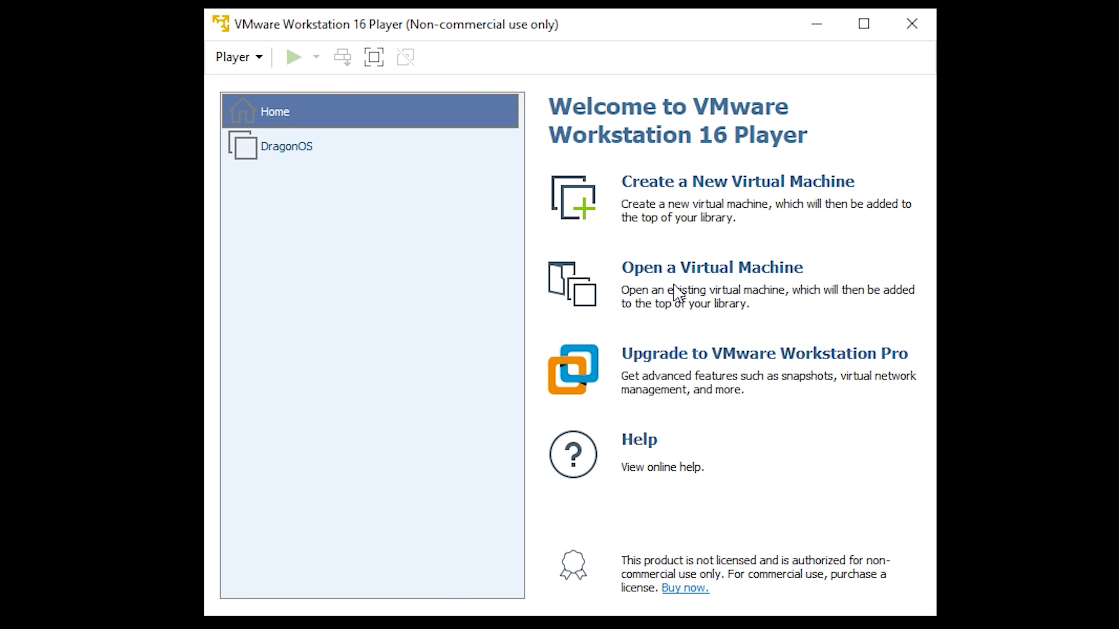
mouse_move(674, 324)
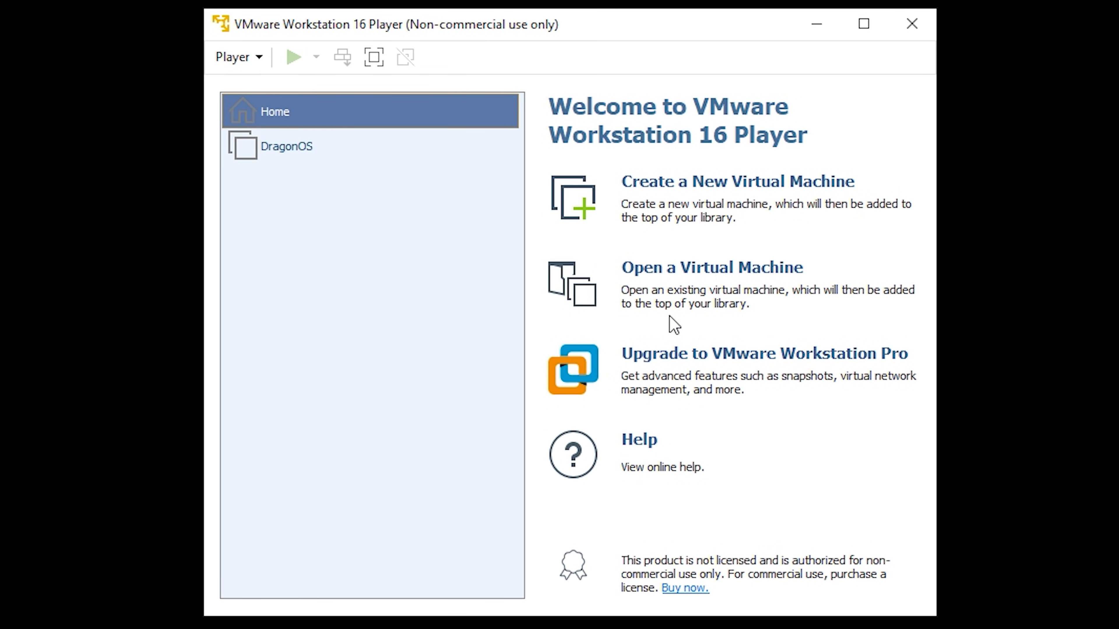
Launch the New Virtual Machine Wizard from the Player home screen.
left_click(737, 181)
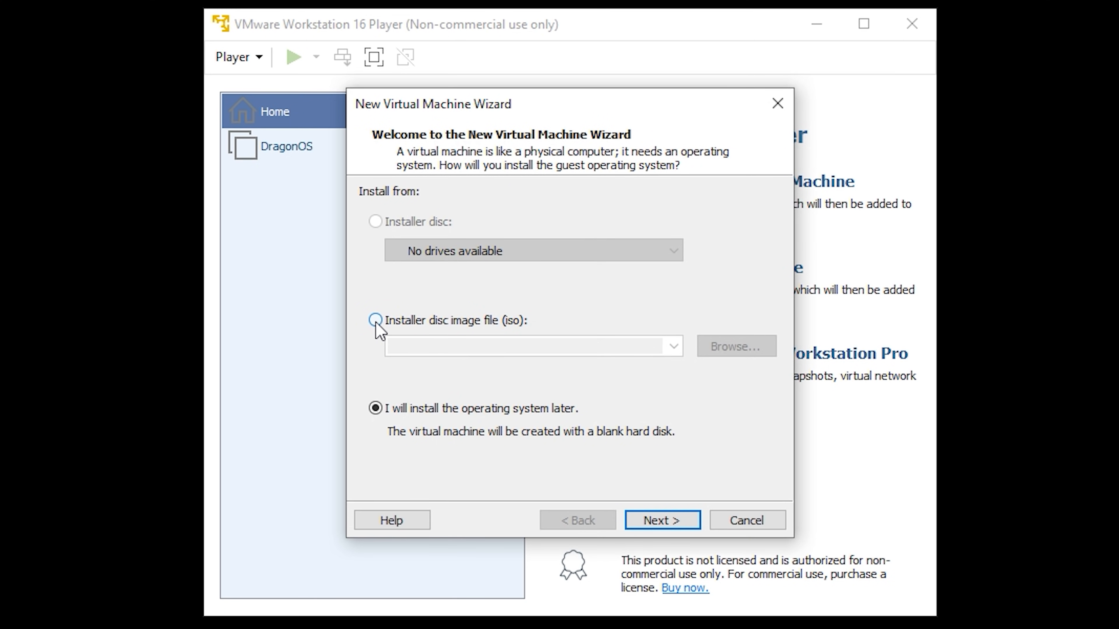
Use DragonOS_Focal_PublicR17.iso as the installer disc image and continue.
left_click(735, 346)
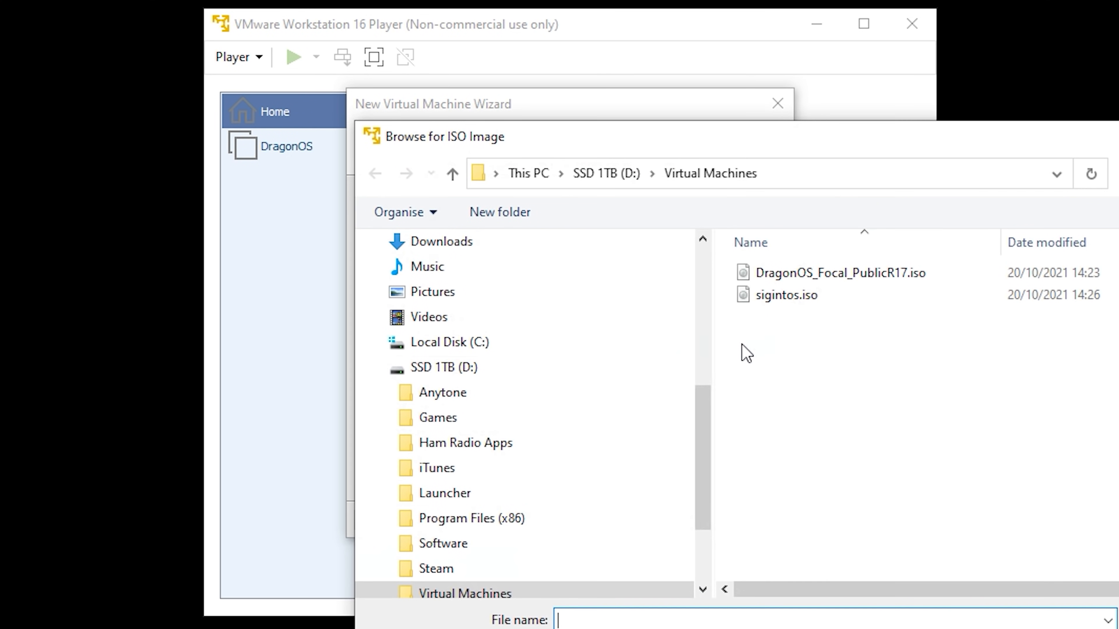
mouse_move(854, 331)
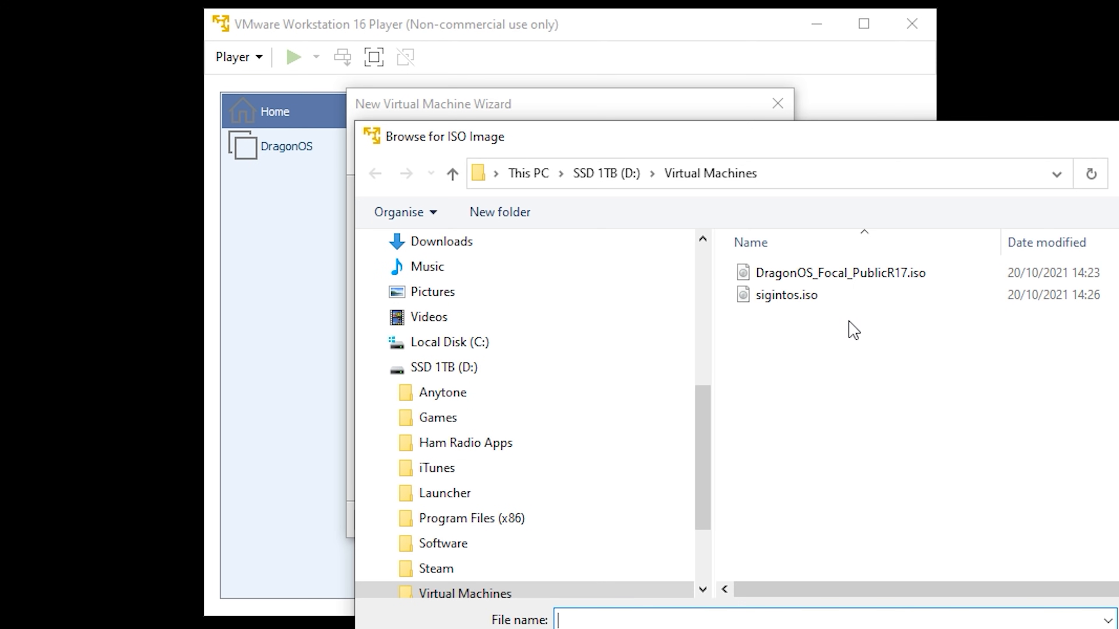
left_click(841, 273)
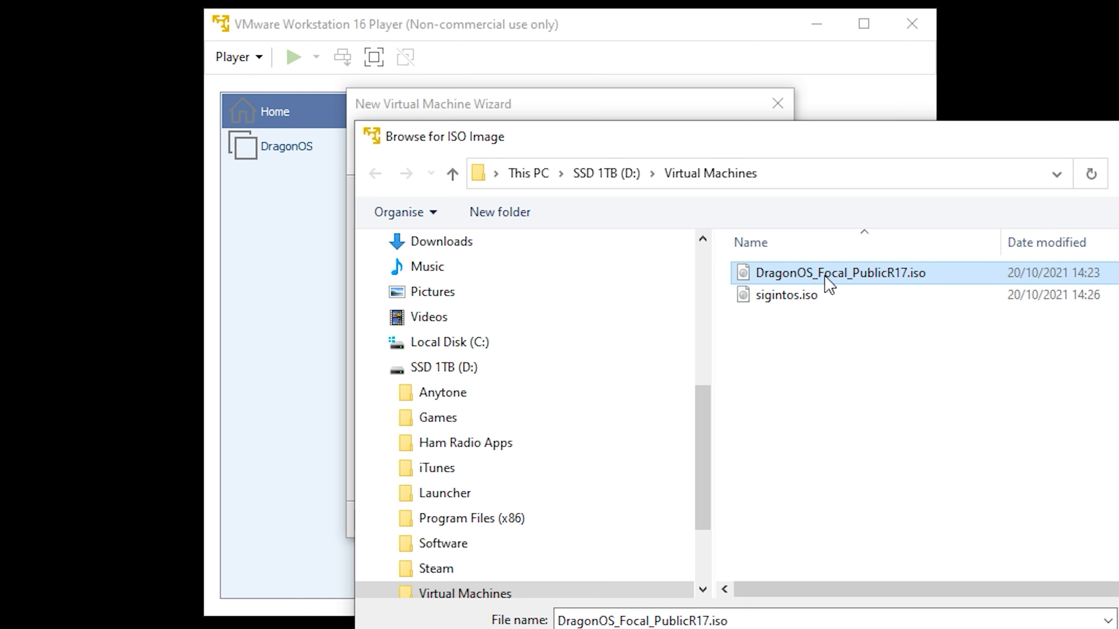
double_click(840, 273)
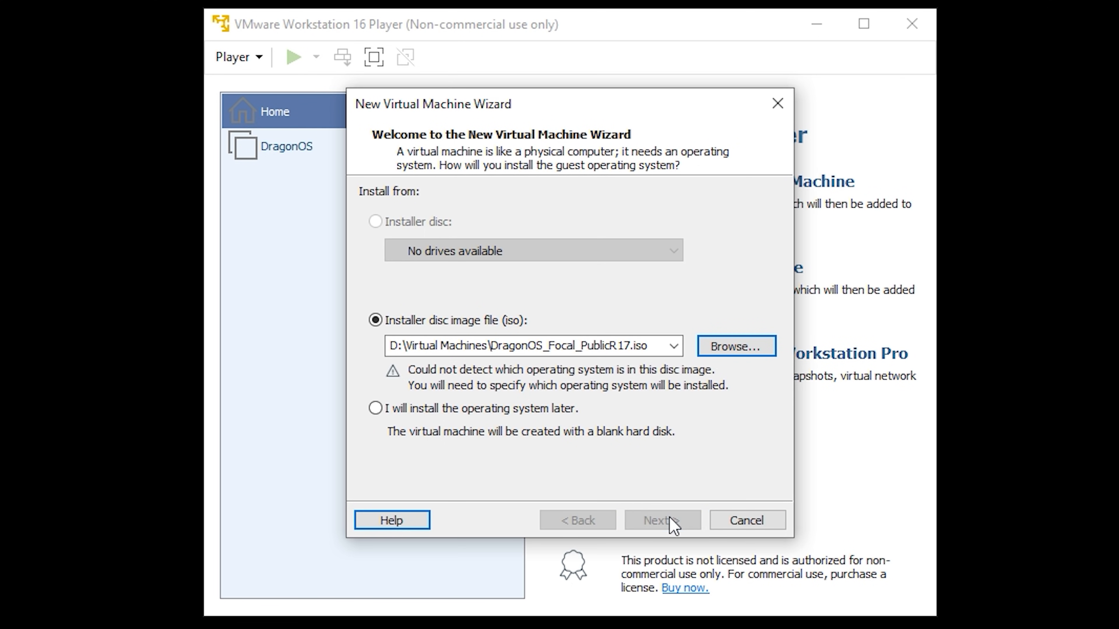
left_click(660, 520)
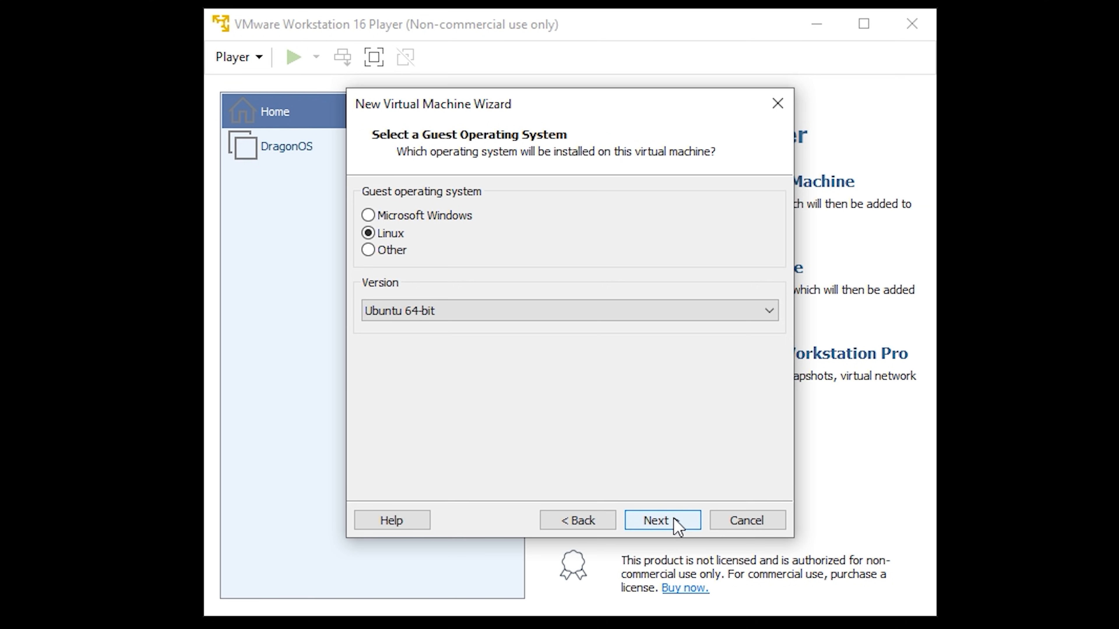
Accept Linux Ubuntu 64-bit, the default machine name, and a 30 GB disk.
left_click(660, 519)
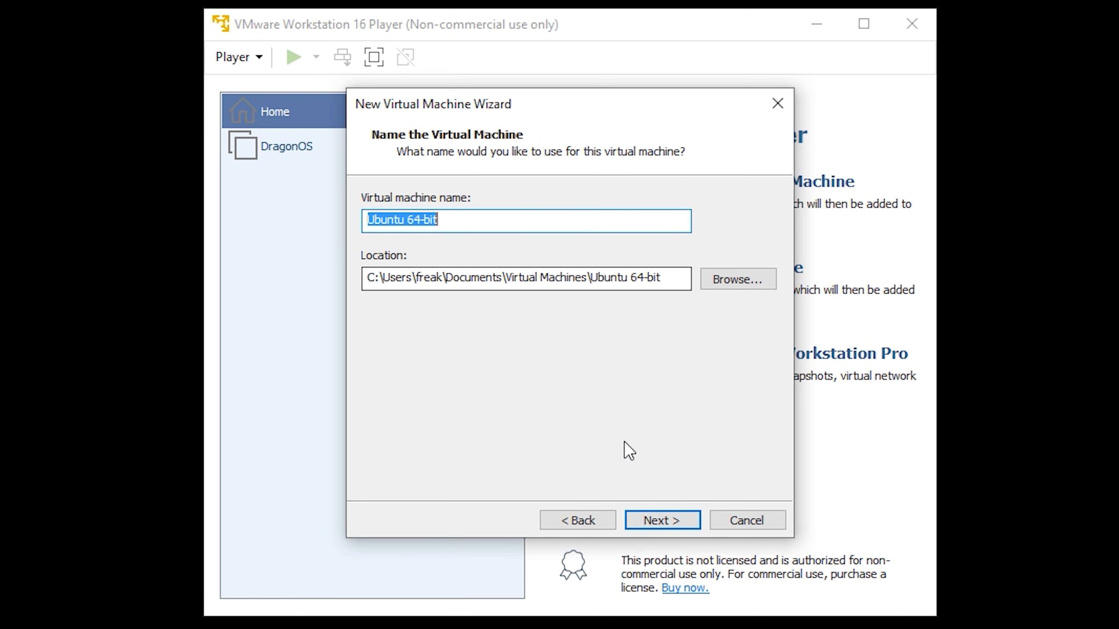
left_click(661, 519)
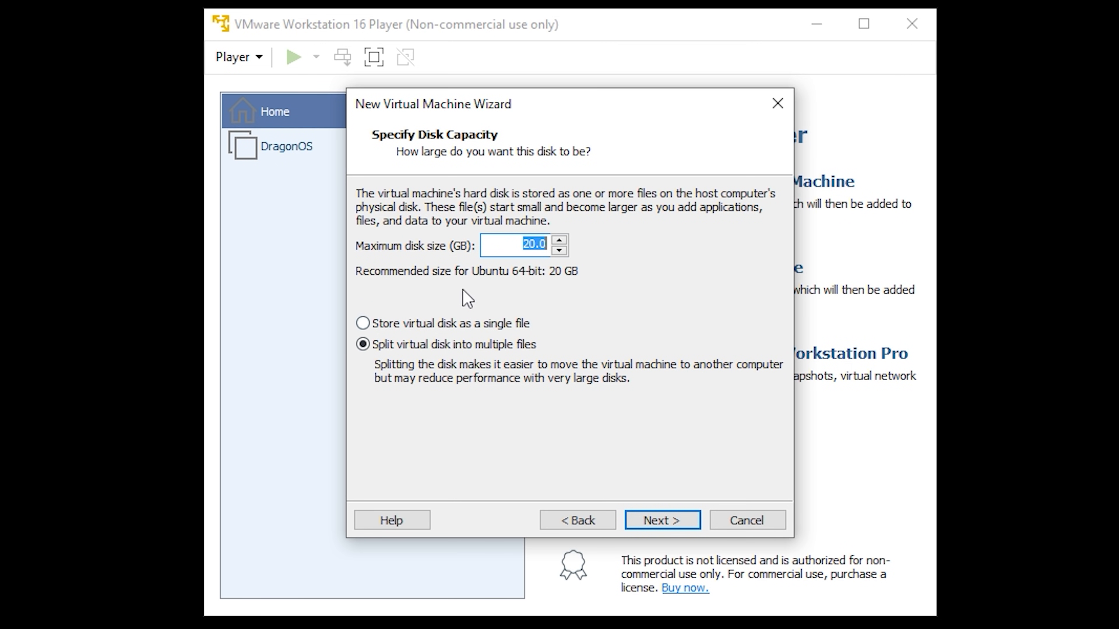
mouse_move(576, 327)
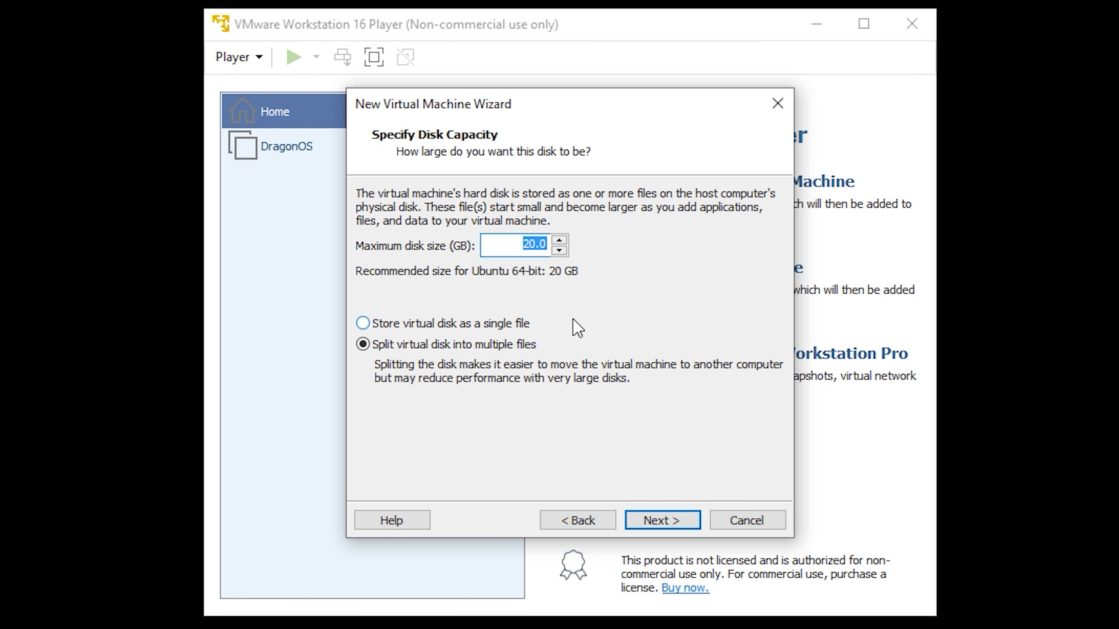
mouse_move(569, 255)
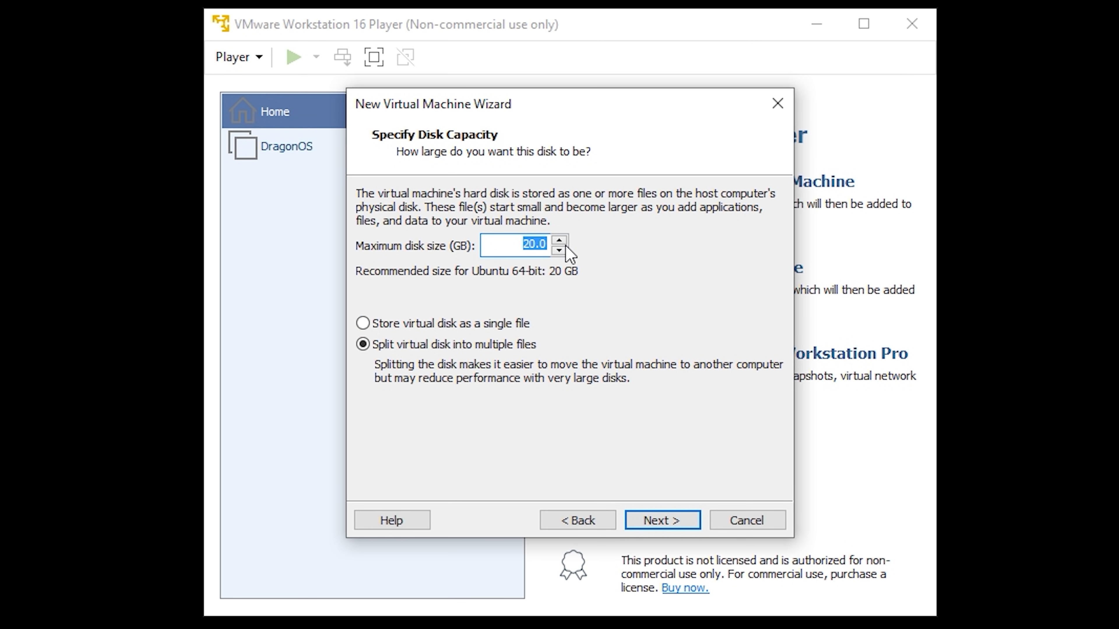
type("30")
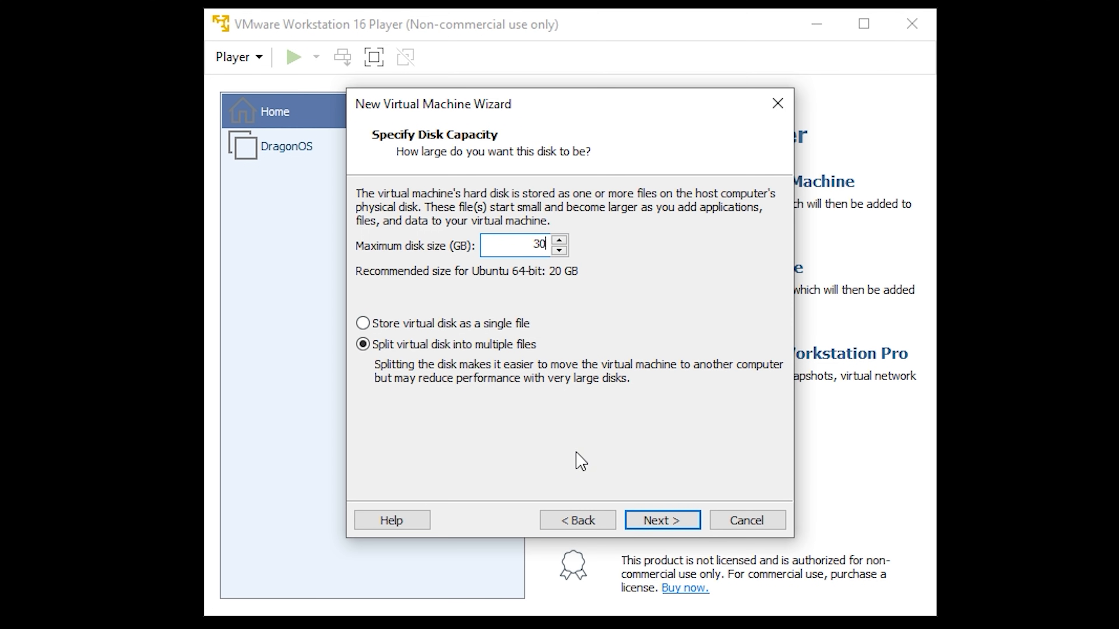
left_click(660, 519)
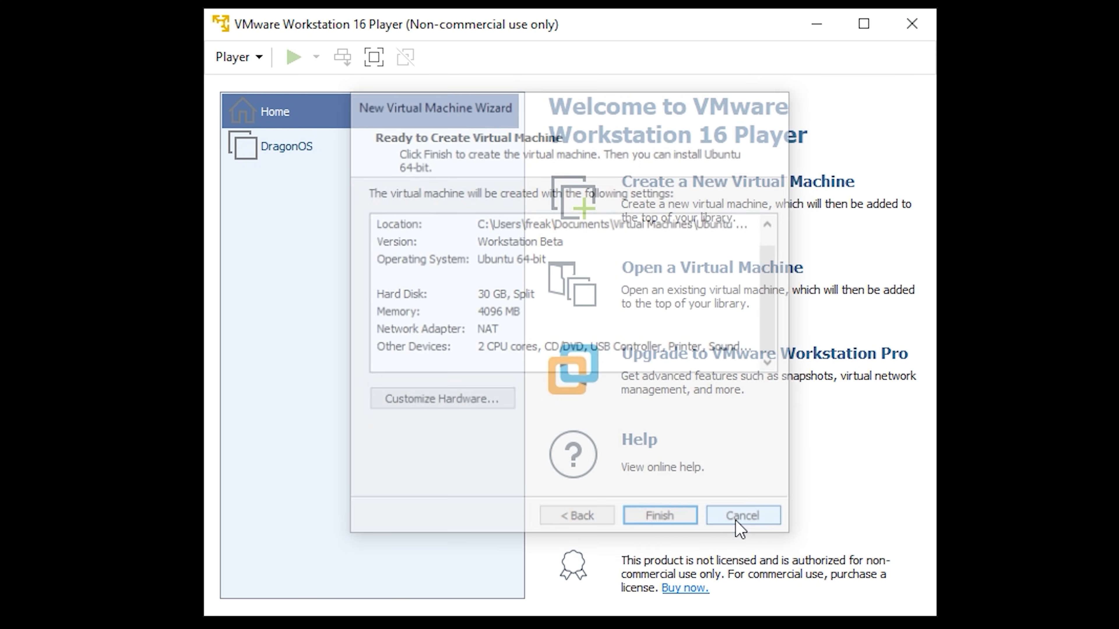
Abandon the wizard and confirm the existing DragonOS machine's settings with 16000 MB memory.
left_click(741, 515)
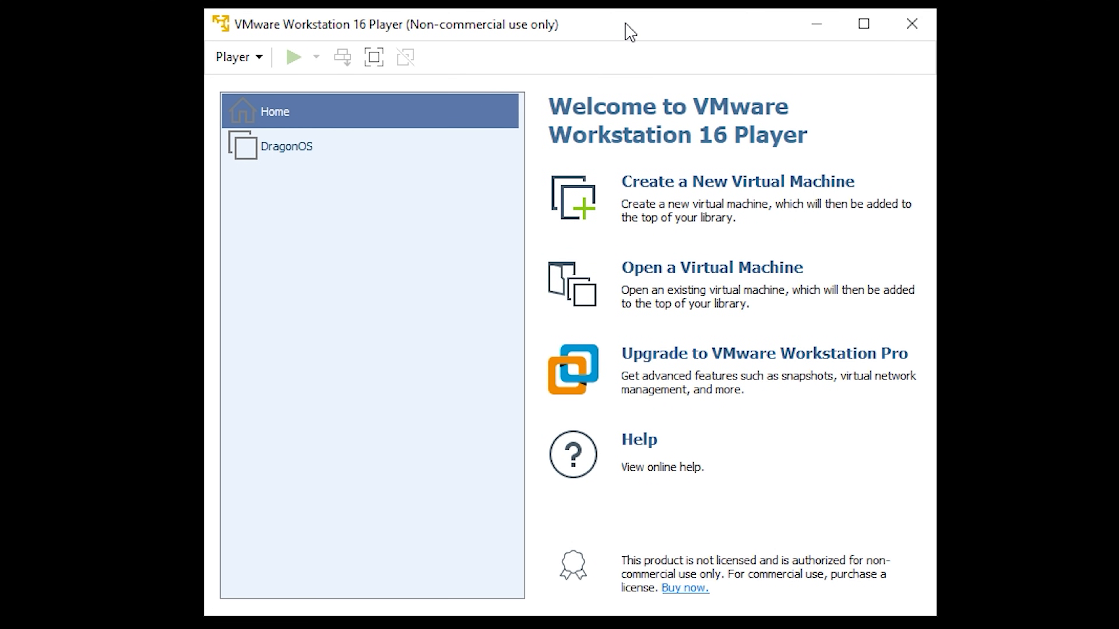
mouse_move(266, 160)
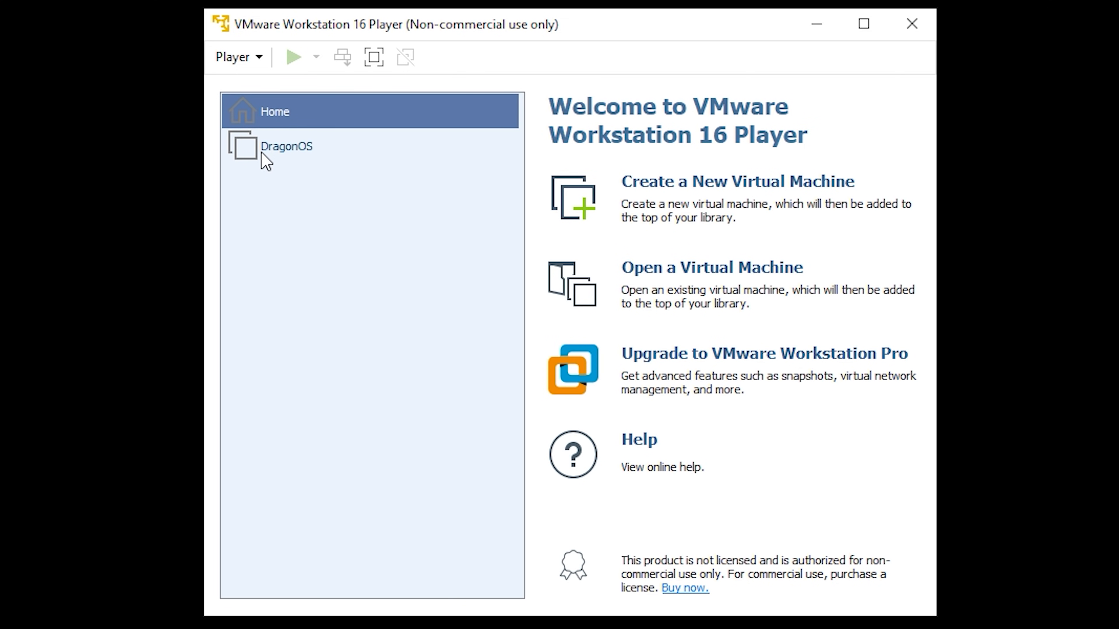
left_click(286, 145)
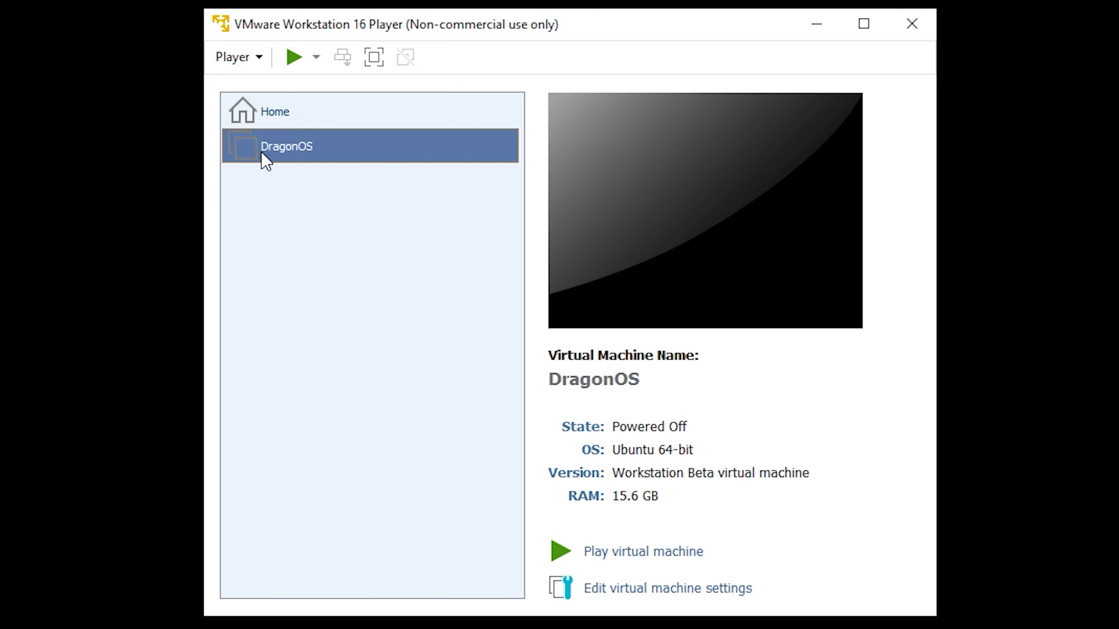
left_click(667, 588)
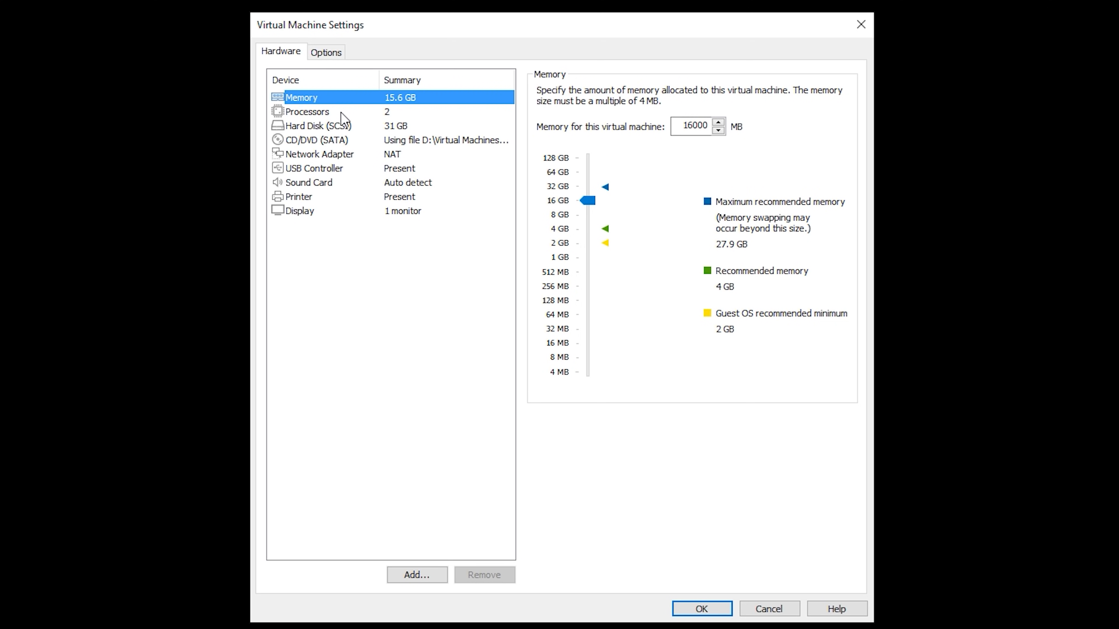
left_click(307, 112)
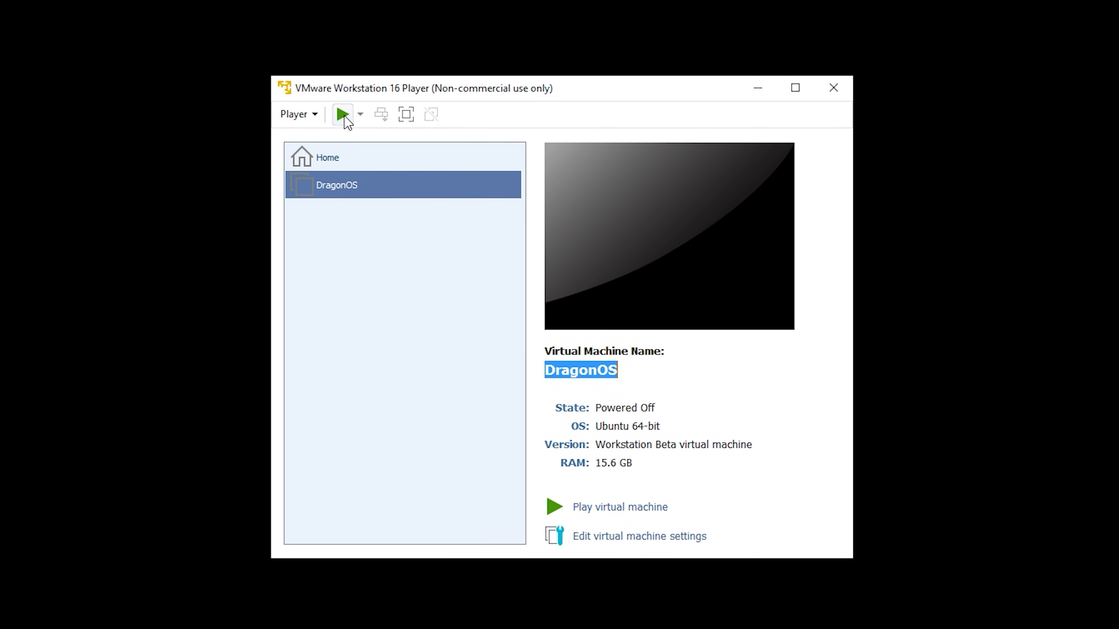
Power on the DragonOS virtual machine and let it boot to the live desktop.
left_click(343, 114)
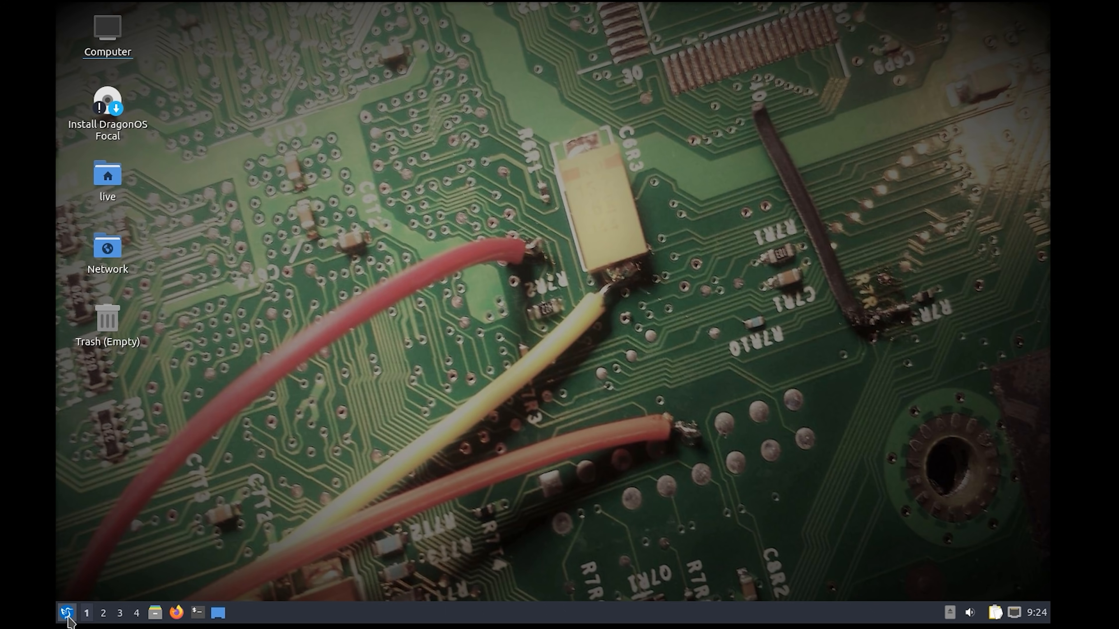
Browse the application menu's Hamradio and Other submenus of SDR programs.
left_click(66, 613)
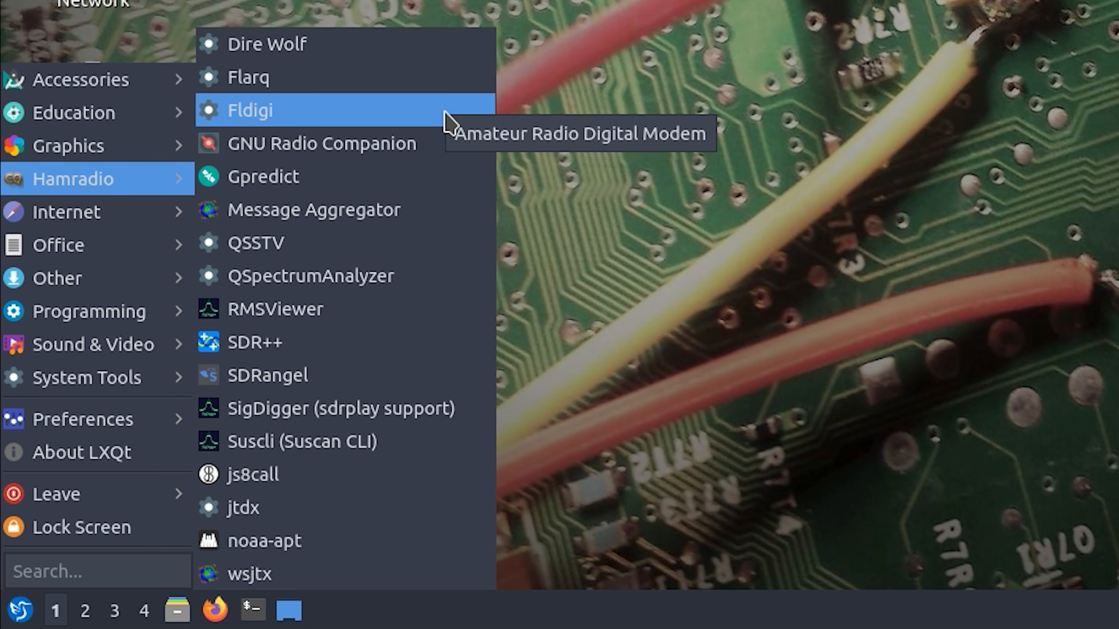
mouse_move(490, 123)
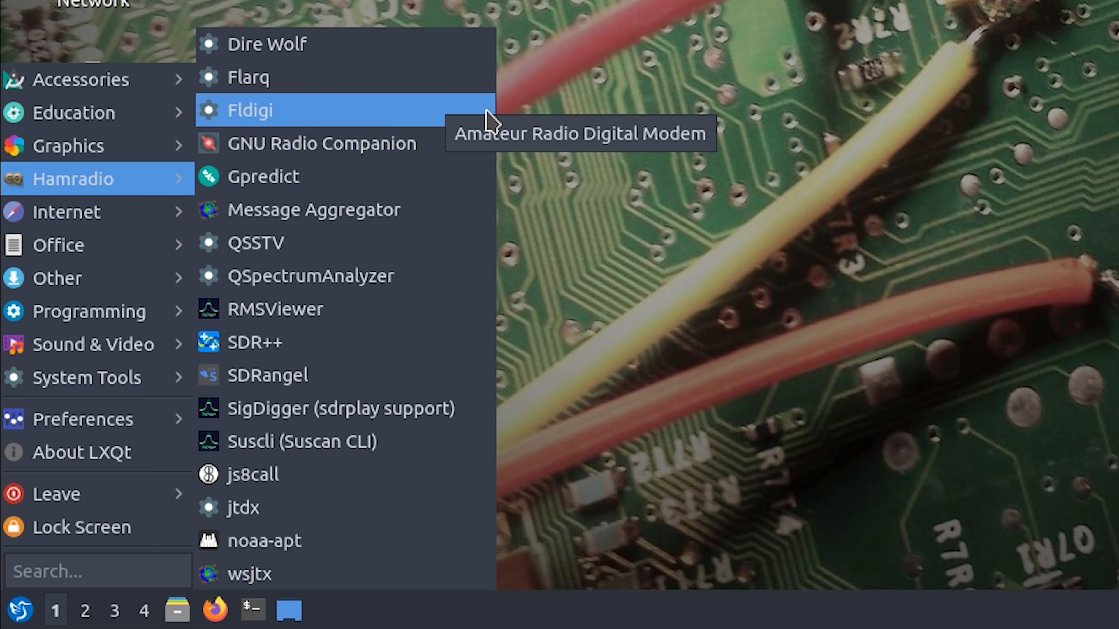
mouse_move(321, 143)
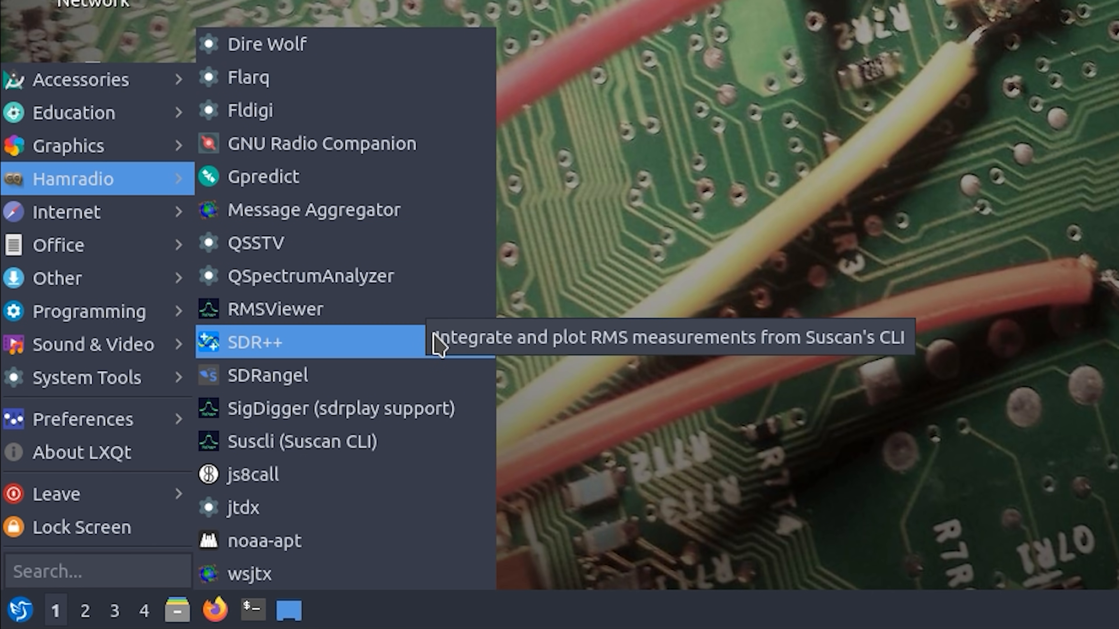
mouse_move(405, 369)
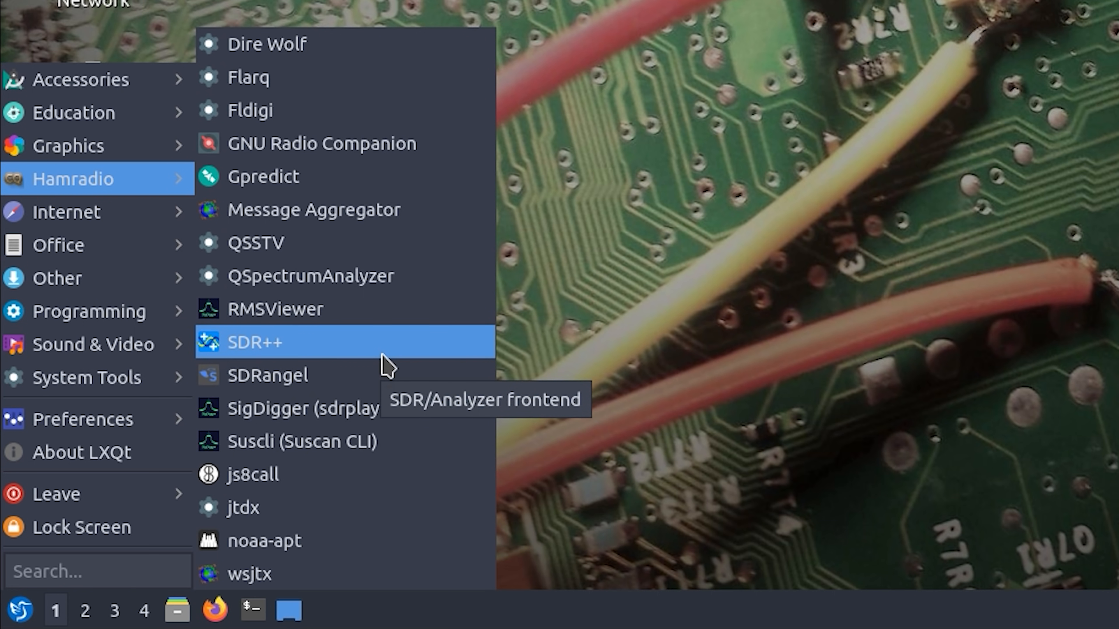
mouse_move(397, 376)
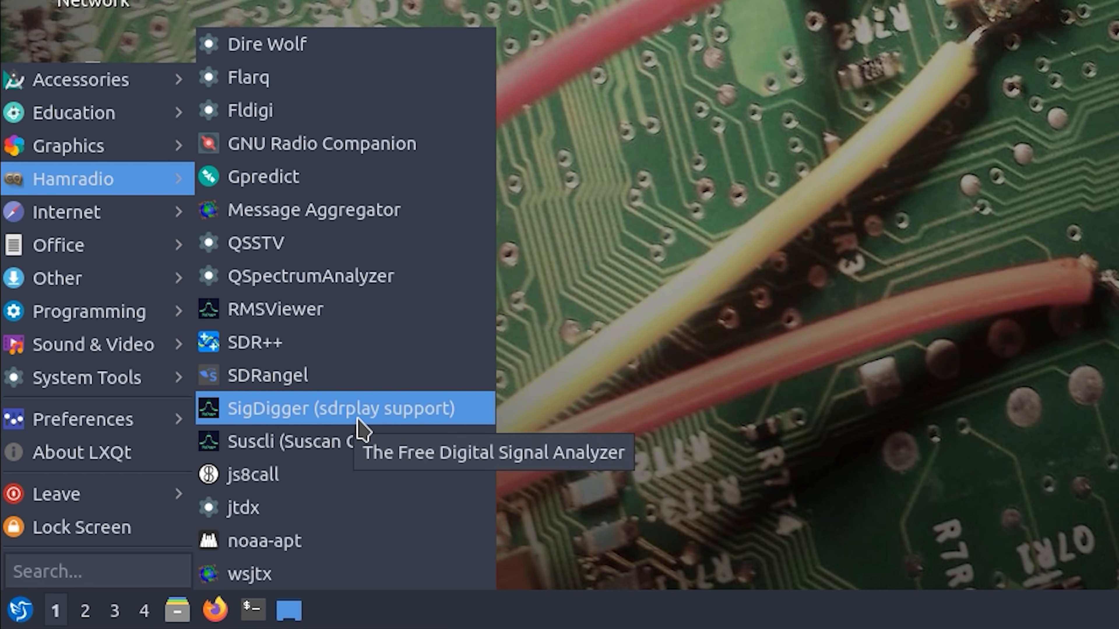
mouse_move(359, 461)
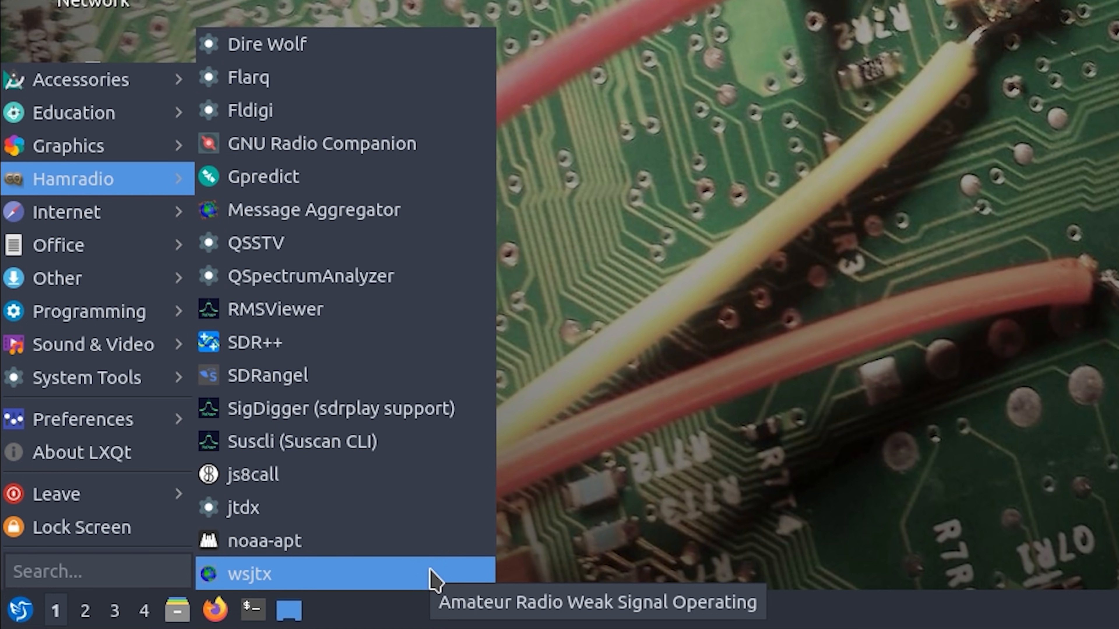
mouse_move(655, 495)
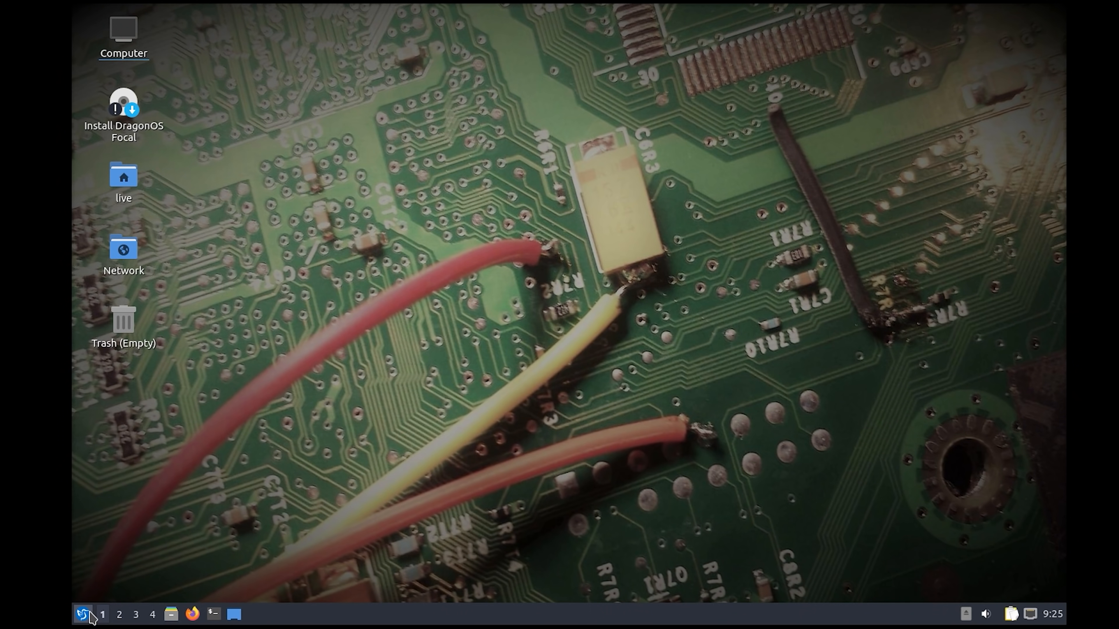
left_click(83, 614)
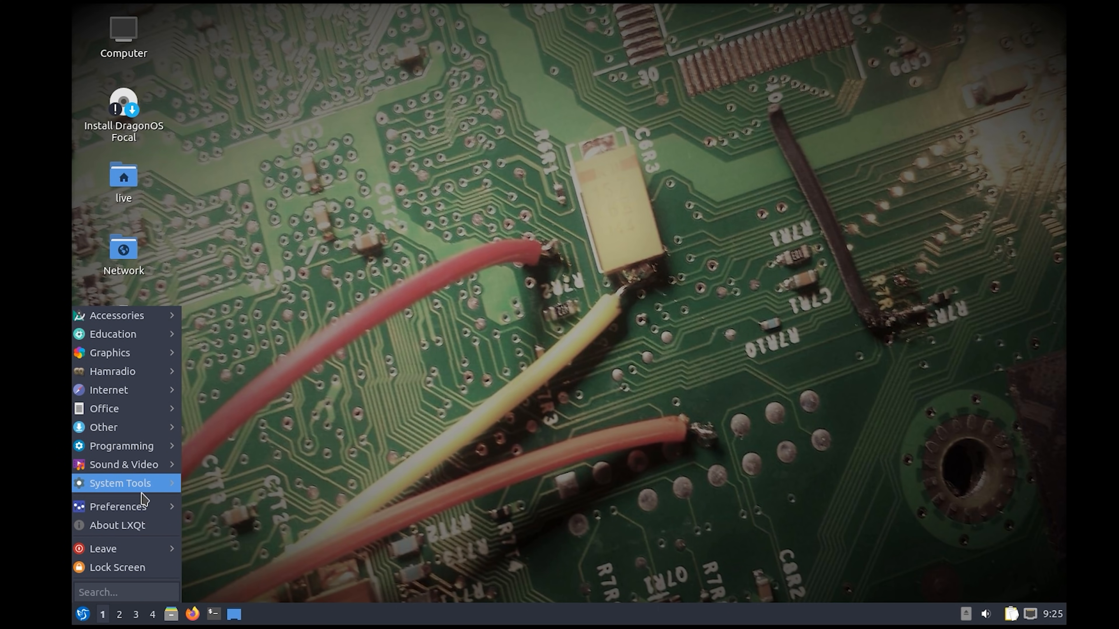
left_click(82, 614)
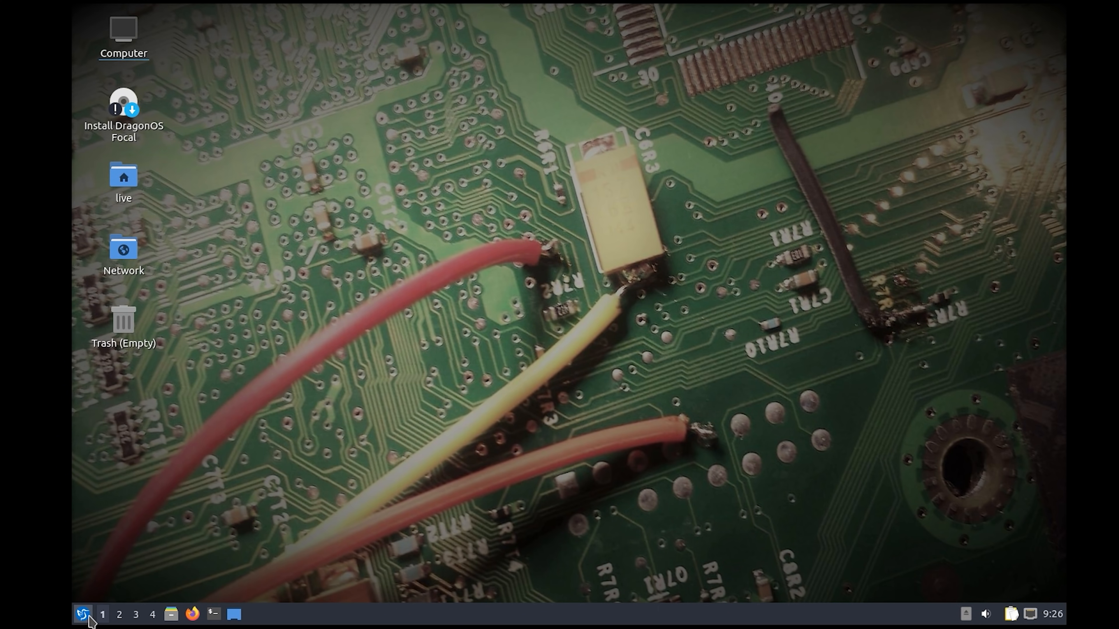
left_click(82, 613)
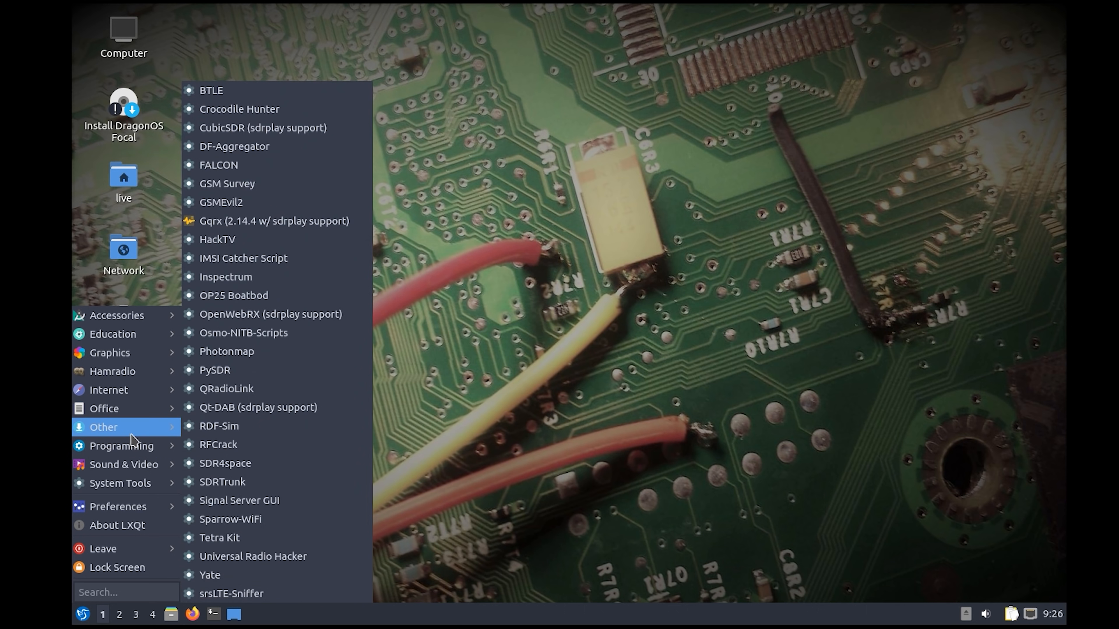
mouse_move(284, 500)
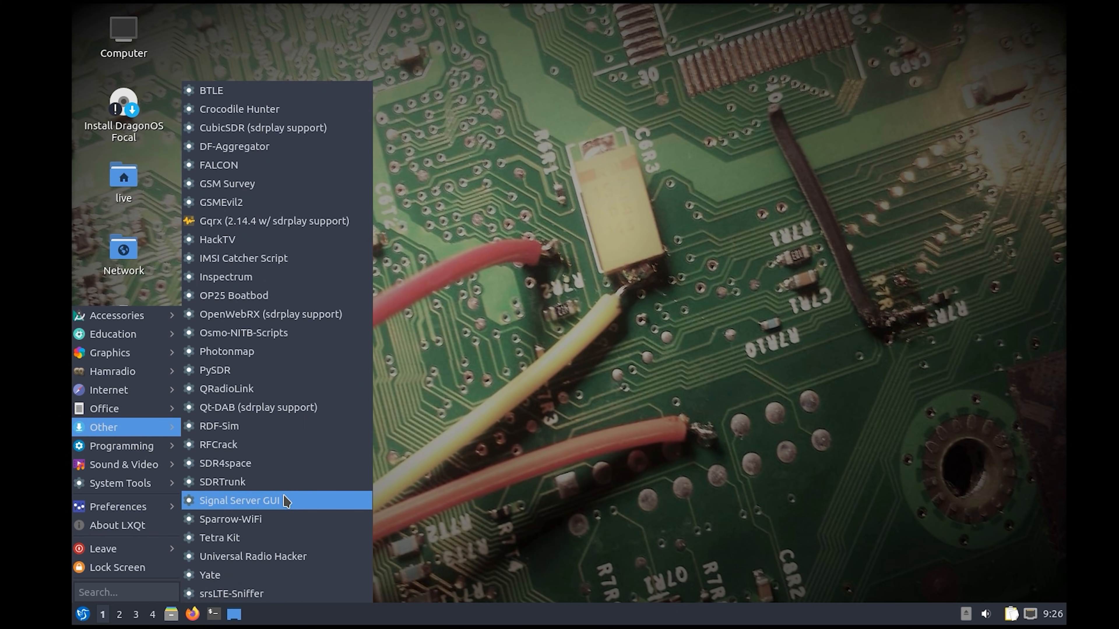
mouse_move(330, 100)
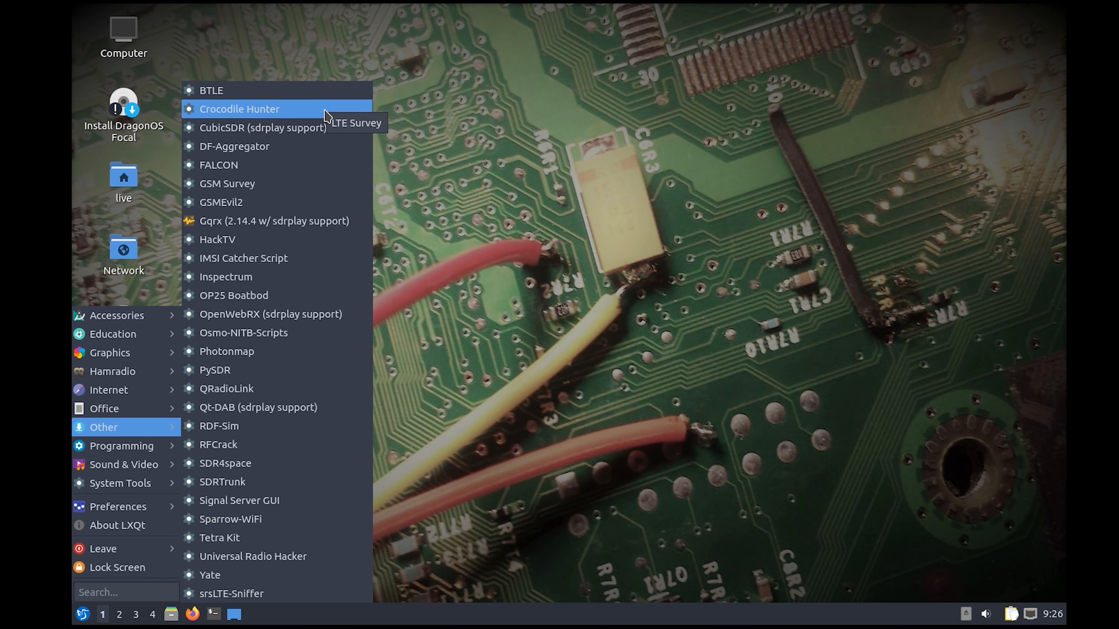
mouse_move(277, 128)
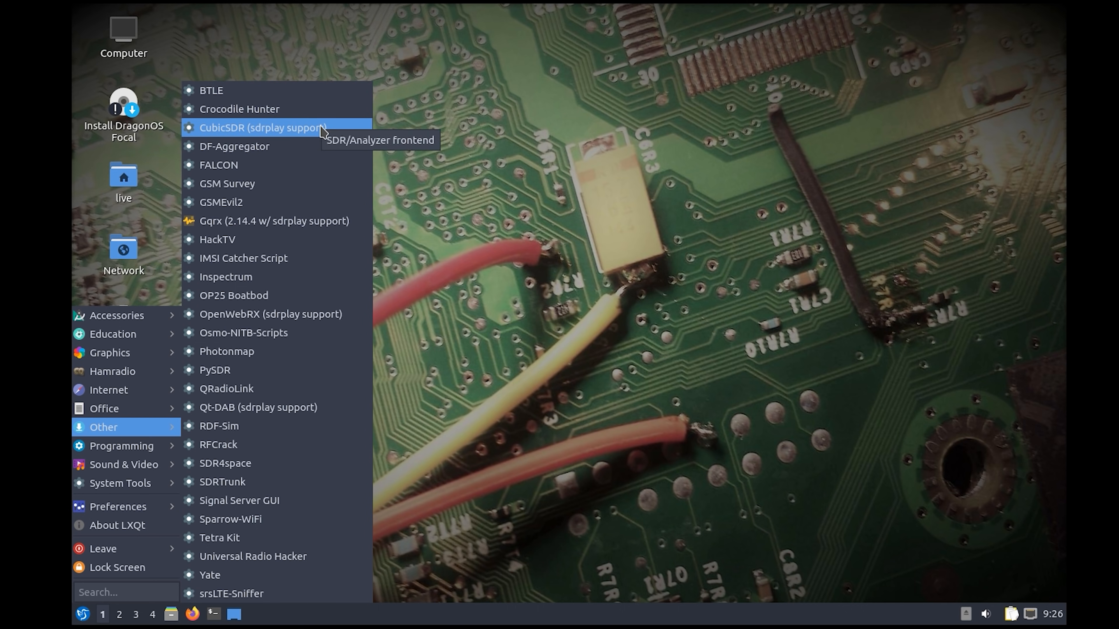
mouse_move(316, 166)
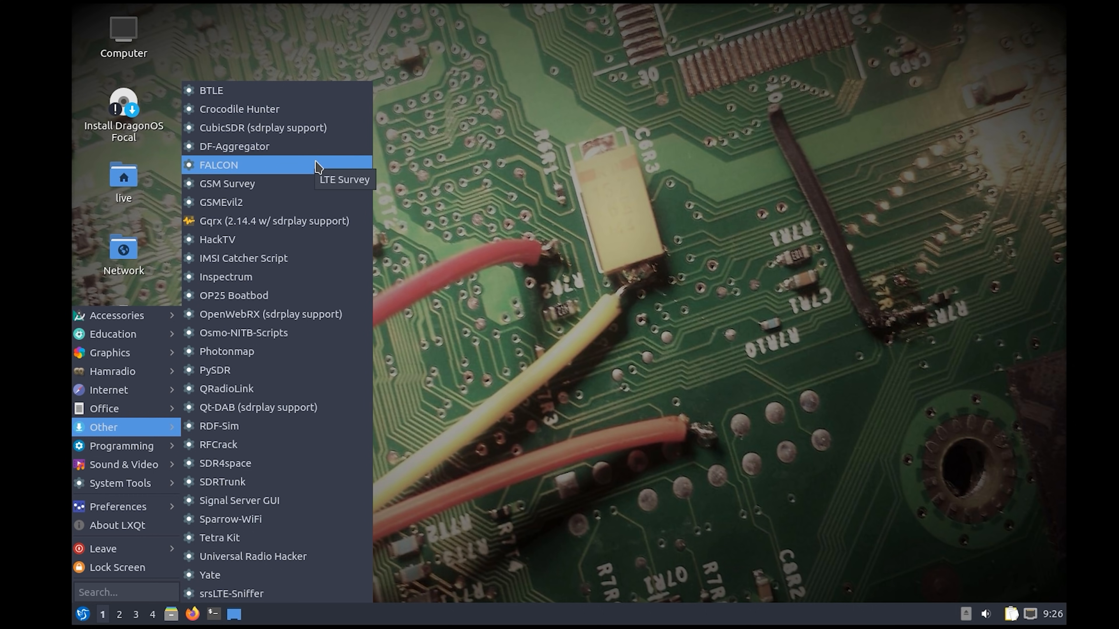
mouse_move(299, 206)
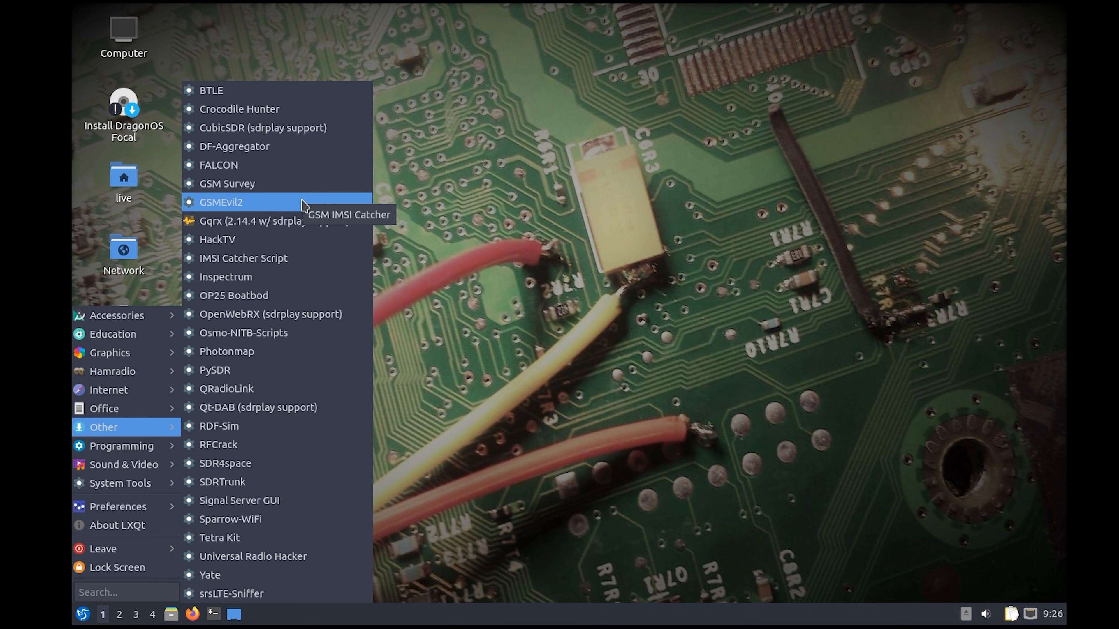
mouse_move(296, 220)
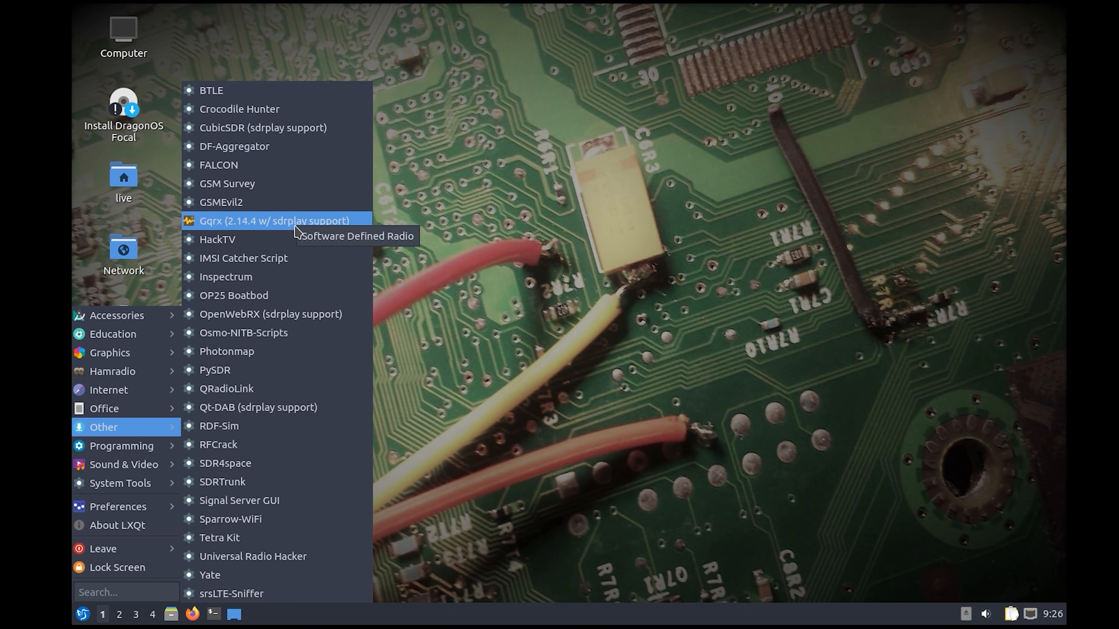
mouse_move(243, 258)
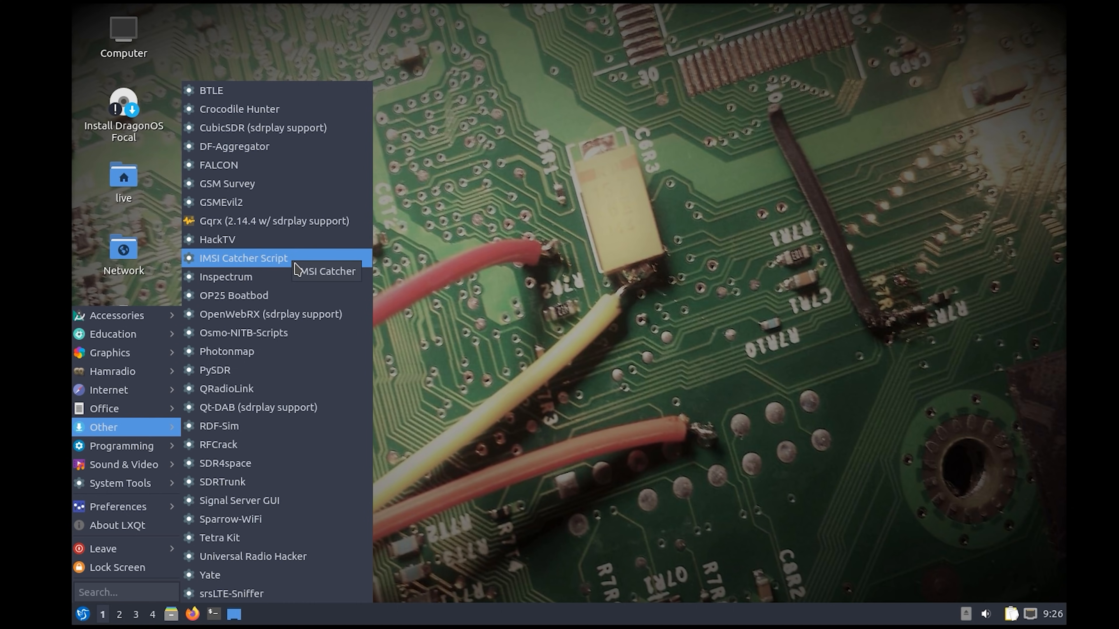
mouse_move(289, 295)
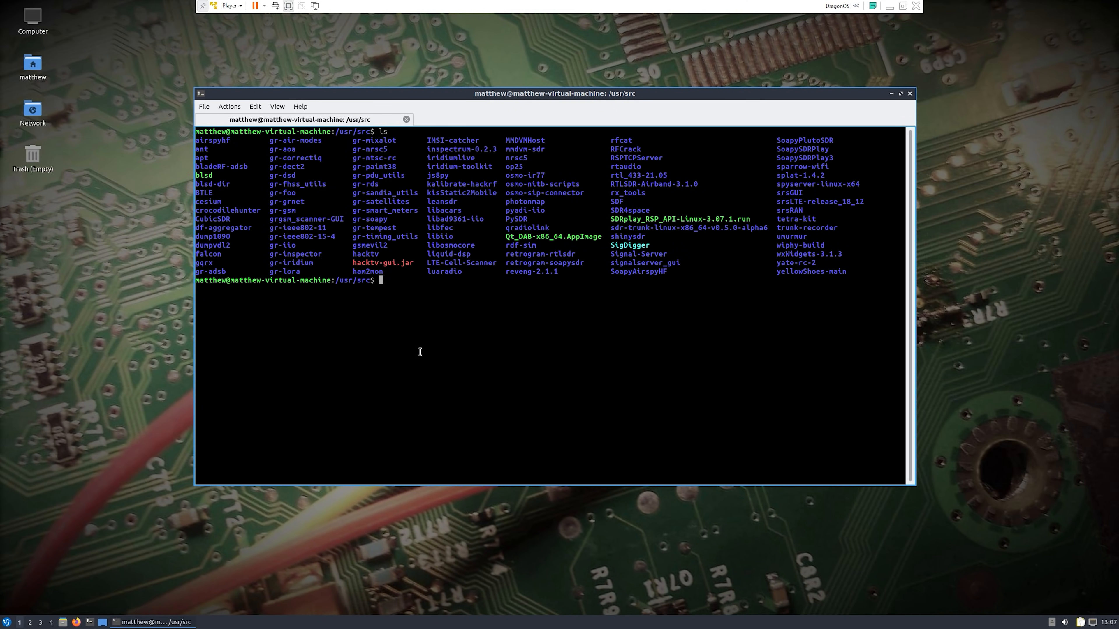
Change into /usr/src/dumpvdl2 via cd with tab-completion and list its contents.
type("cd")
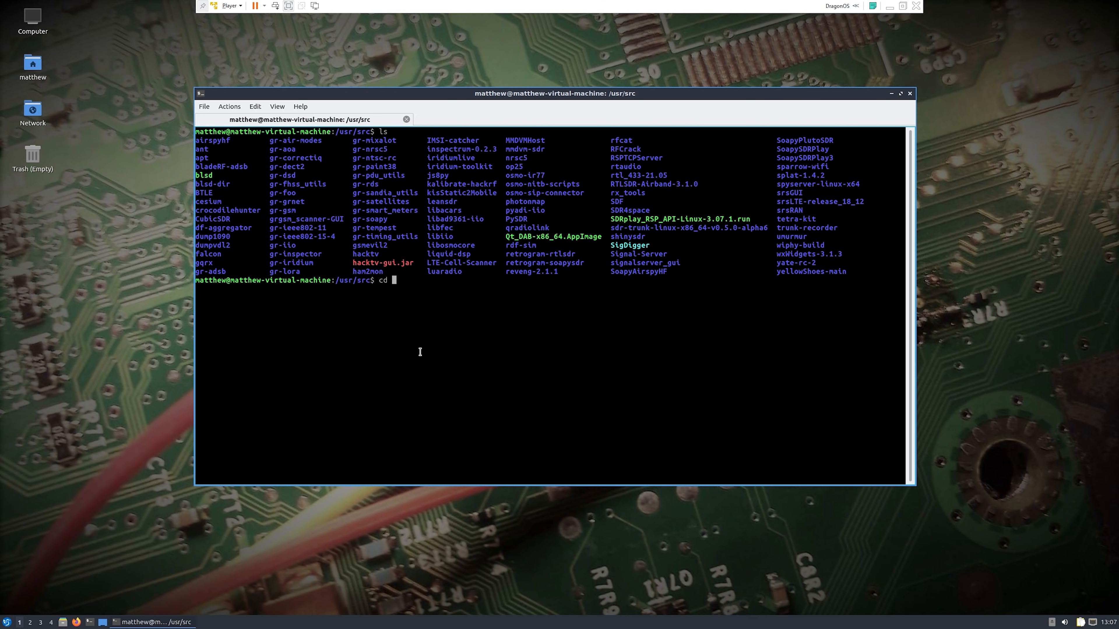
type("dumpvdl2")
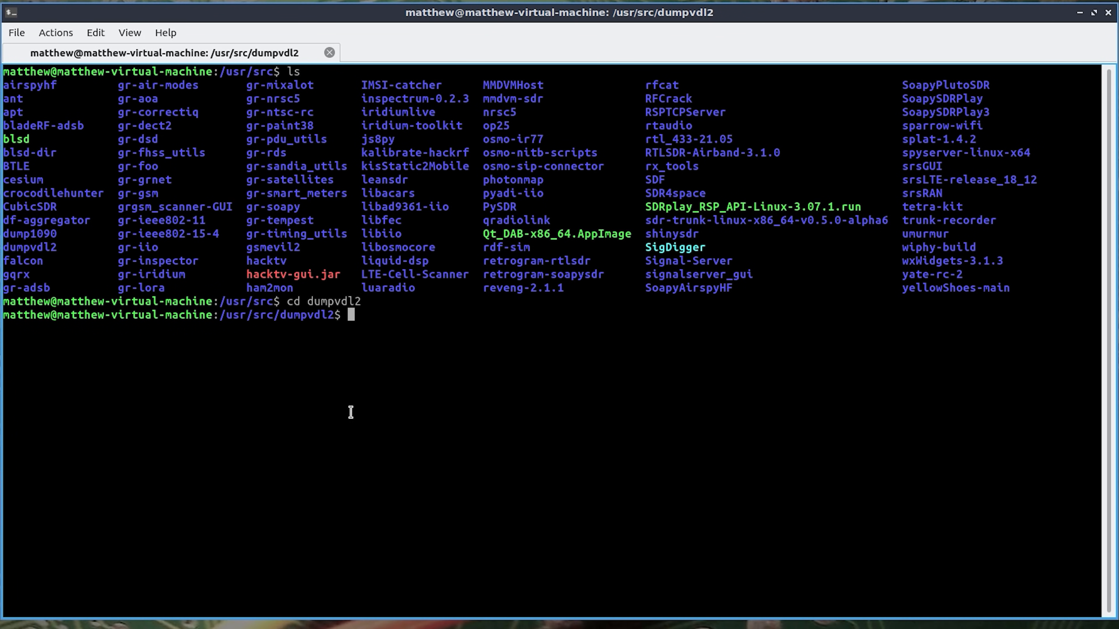
type("ls")
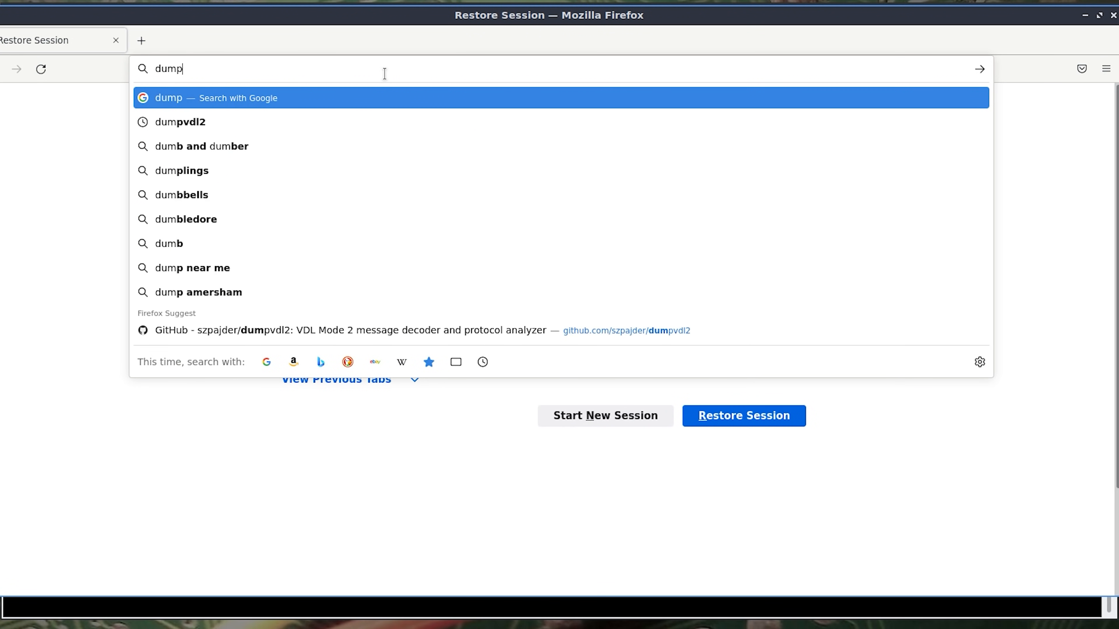
Find the szpajder/dumpvdl2 GitHub README and copy its Example 1 SDRplay command.
left_click(184, 121)
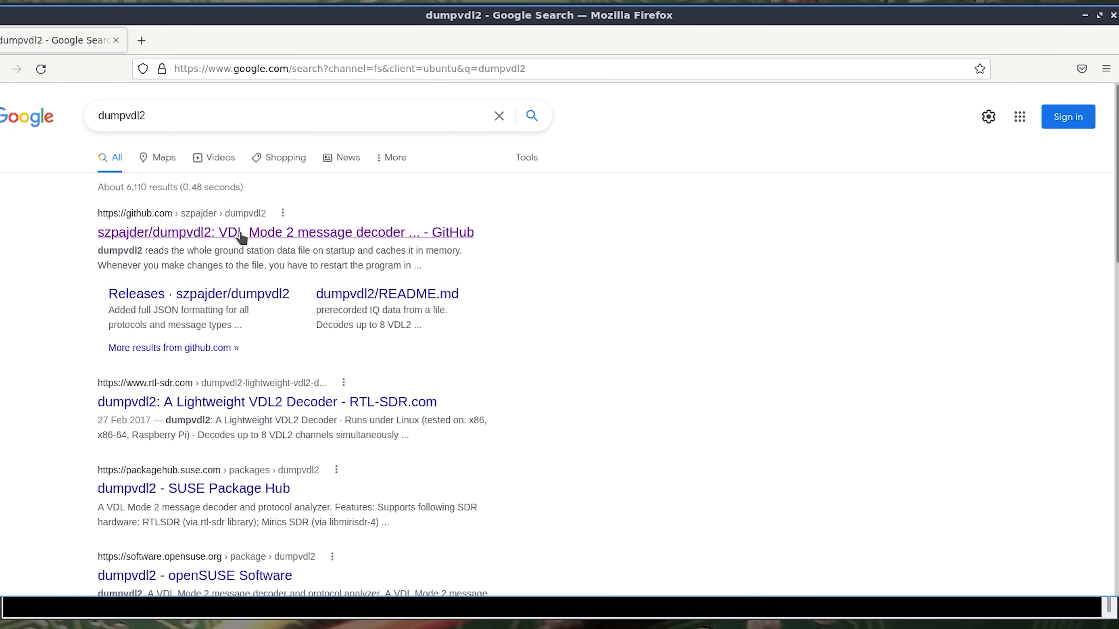
left_click(285, 232)
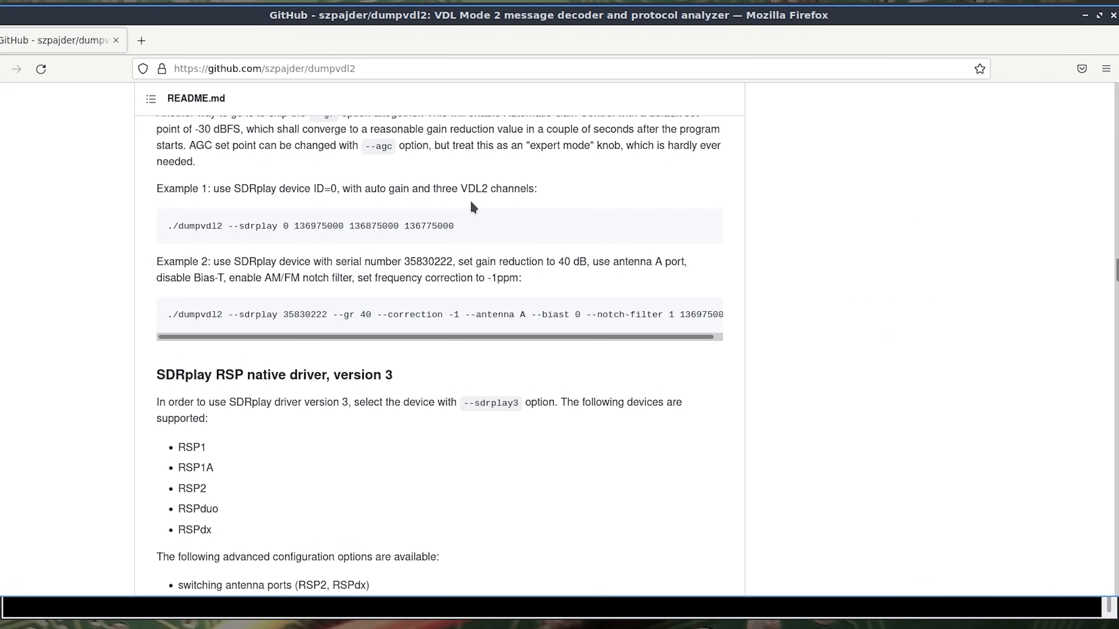
left_click_drag(184, 226, 454, 226)
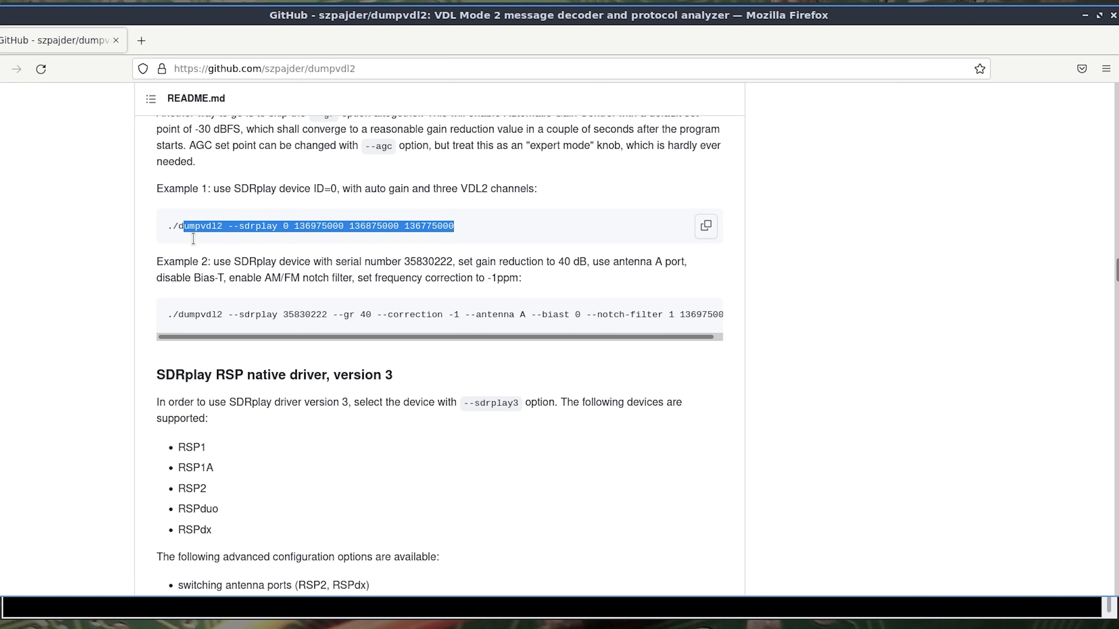
right_click(214, 227)
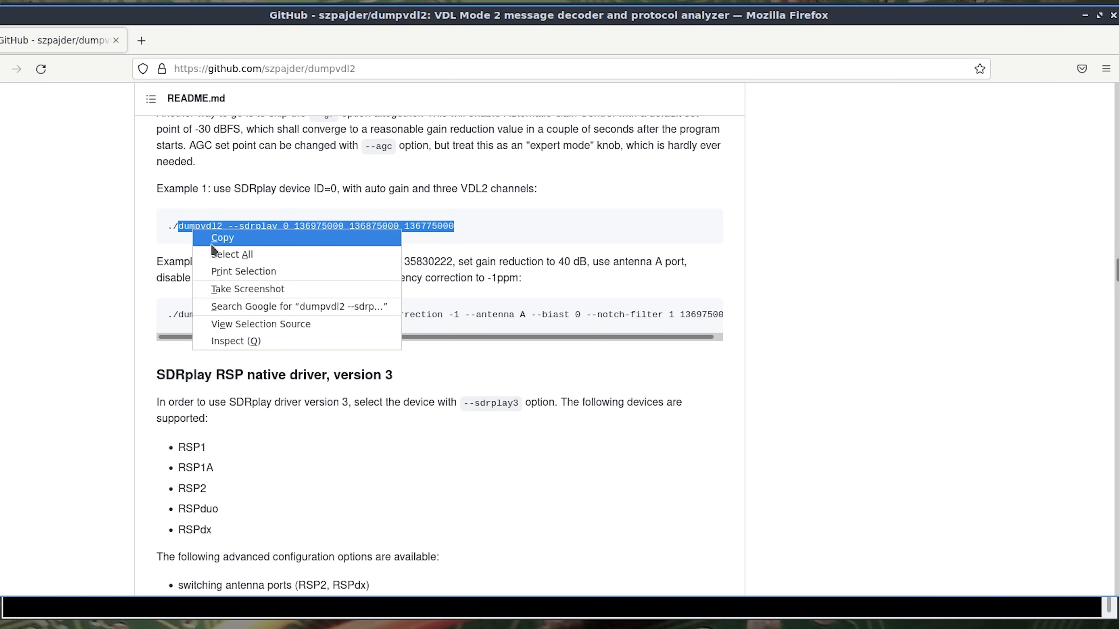
left_click(222, 238)
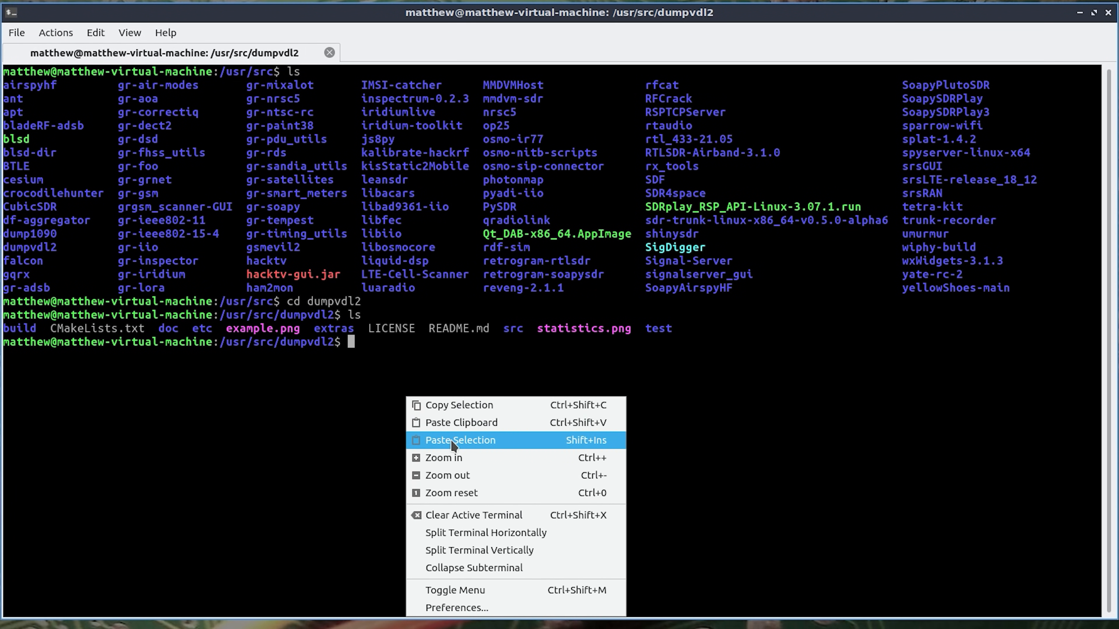
Paste and run dumpvdl2 --sdrplay on 136.975, 136.875 and 136.775 MHz, reviewing decoded messages.
left_click(460, 439)
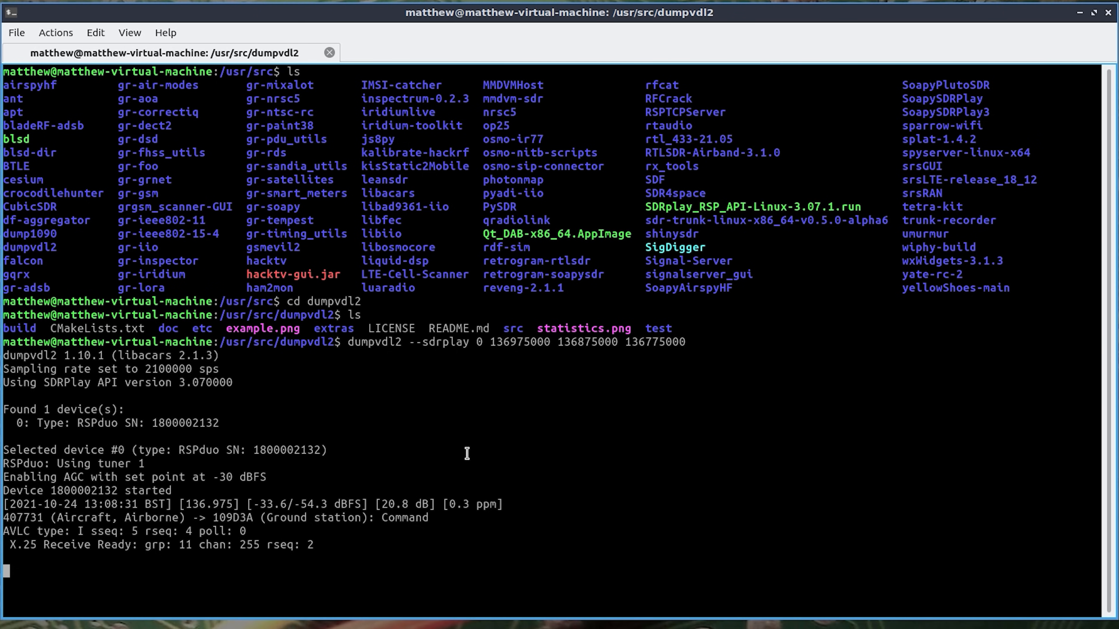
scroll("down", 3)
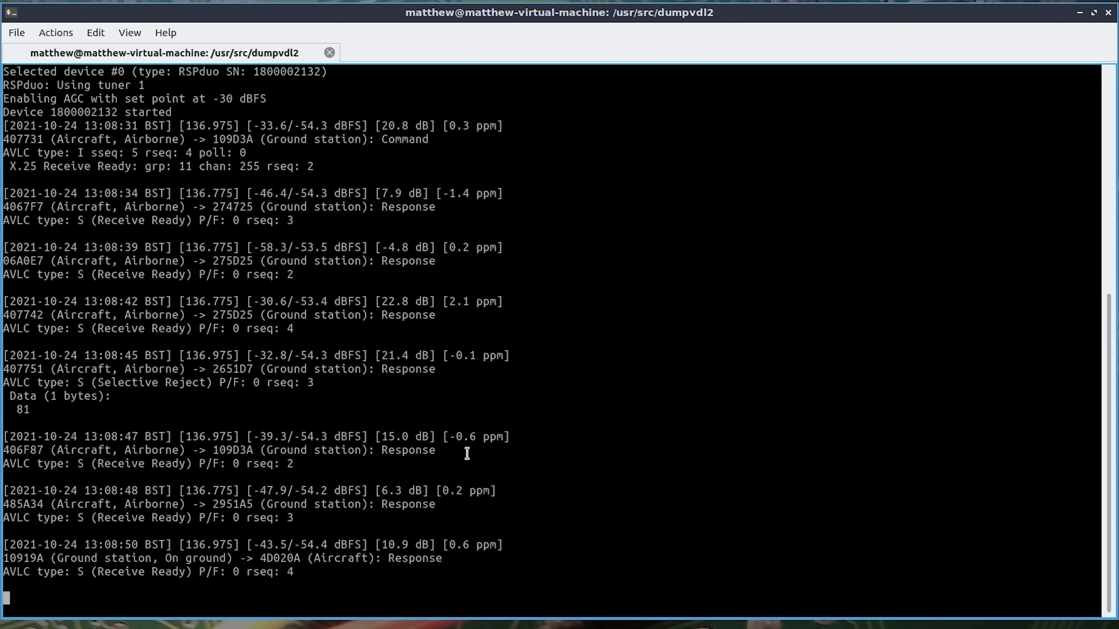
scroll("down", 3)
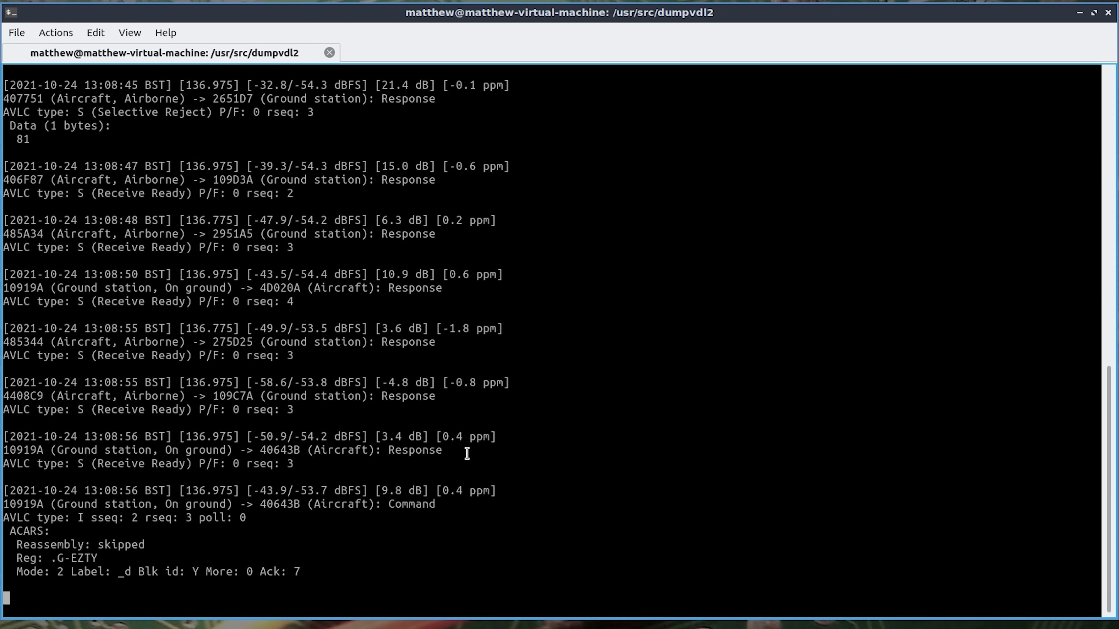
scroll("down", 3)
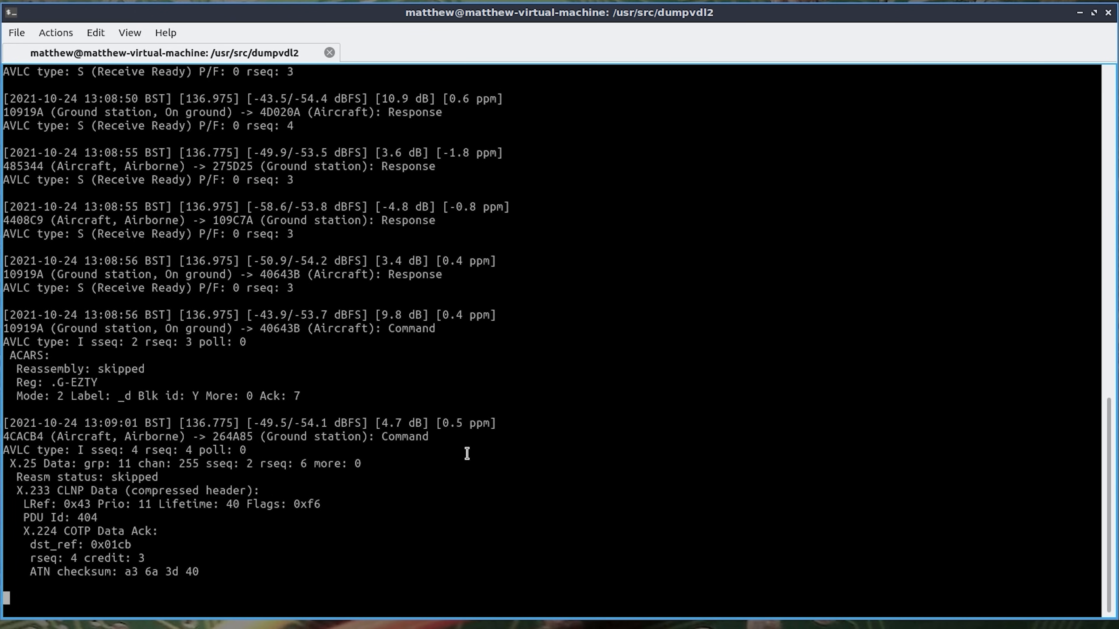
scroll("down", 3)
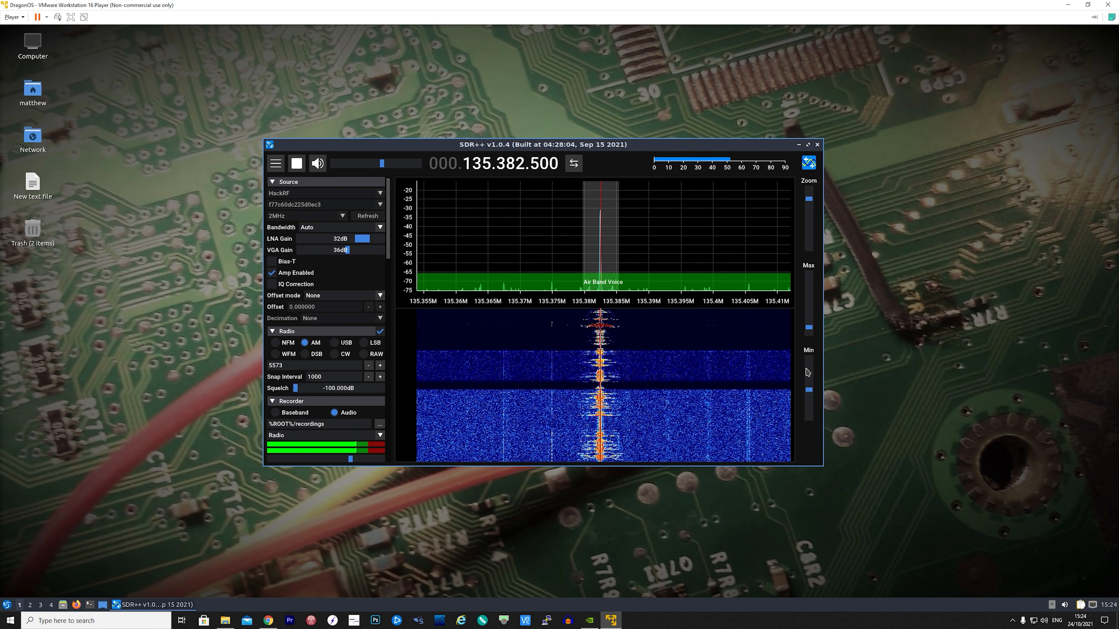
Tune SDR++ to 135.382.500 AM air band voice and raise the waterfall Min level.
left_click(807, 144)
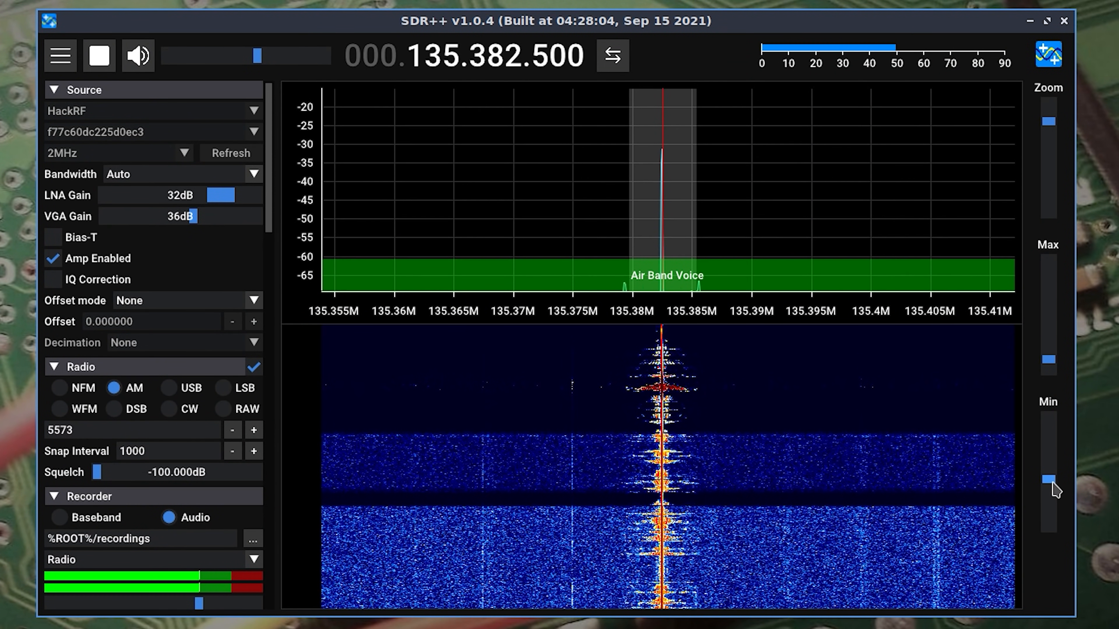
left_click_drag(1048, 479, 1049, 463)
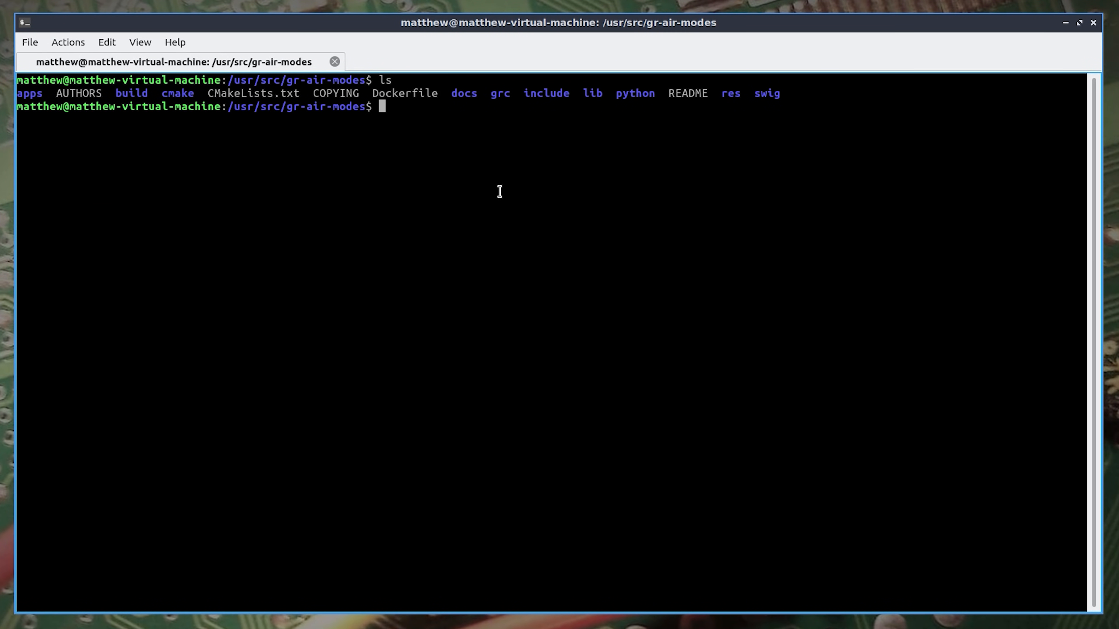
Run modes_rx -d on the HackRF and review decoded Mode S replies with altitudes.
type("modes_rx -d")
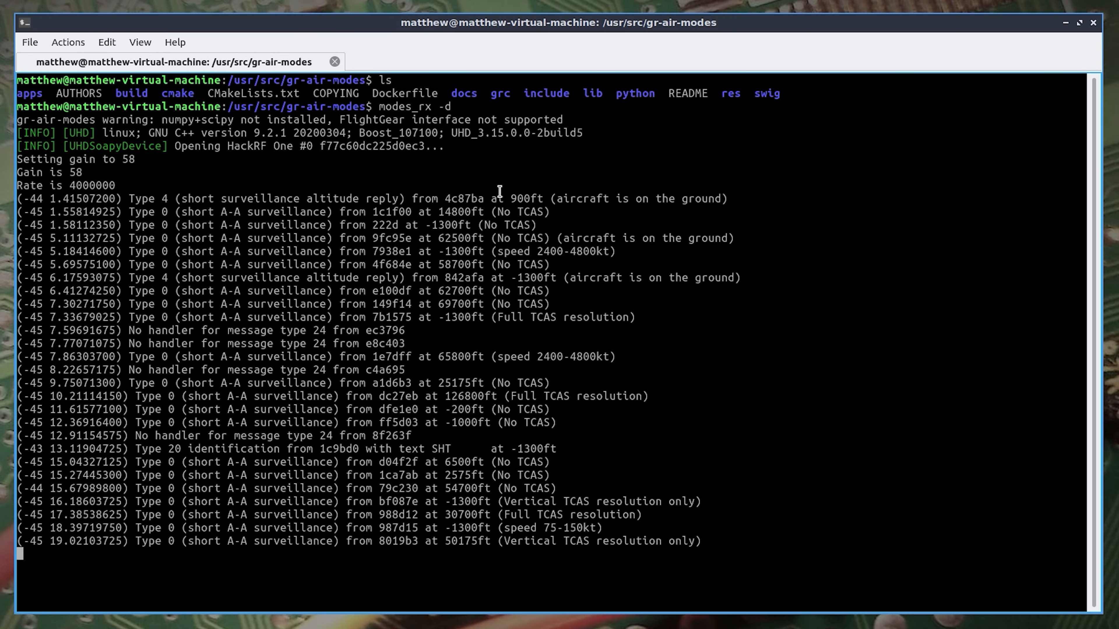
scroll("down", 3)
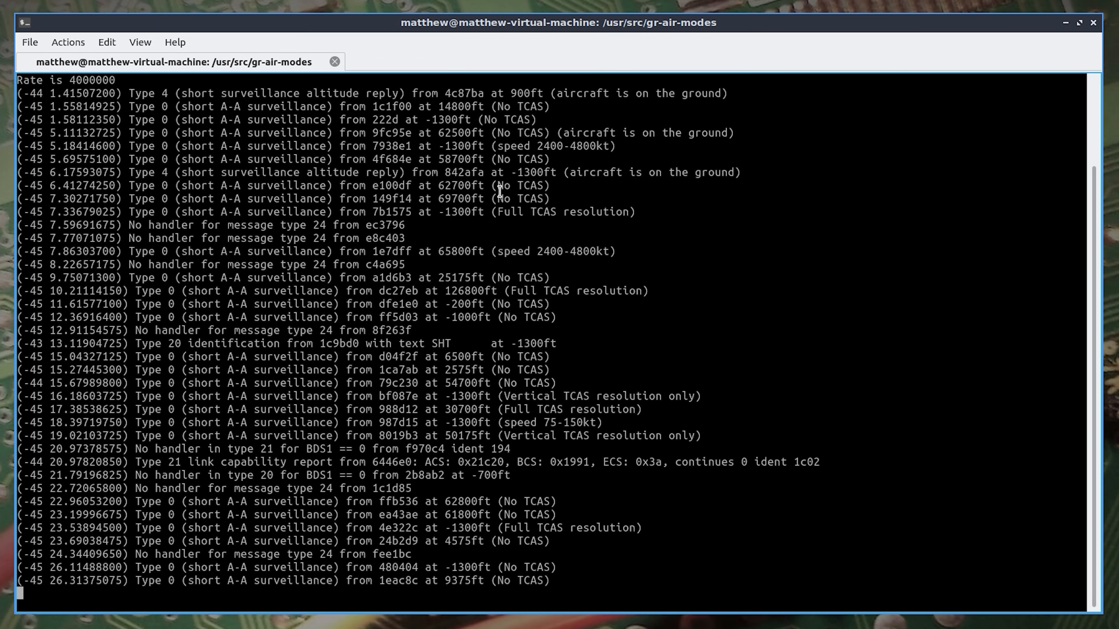
scroll("down", 3)
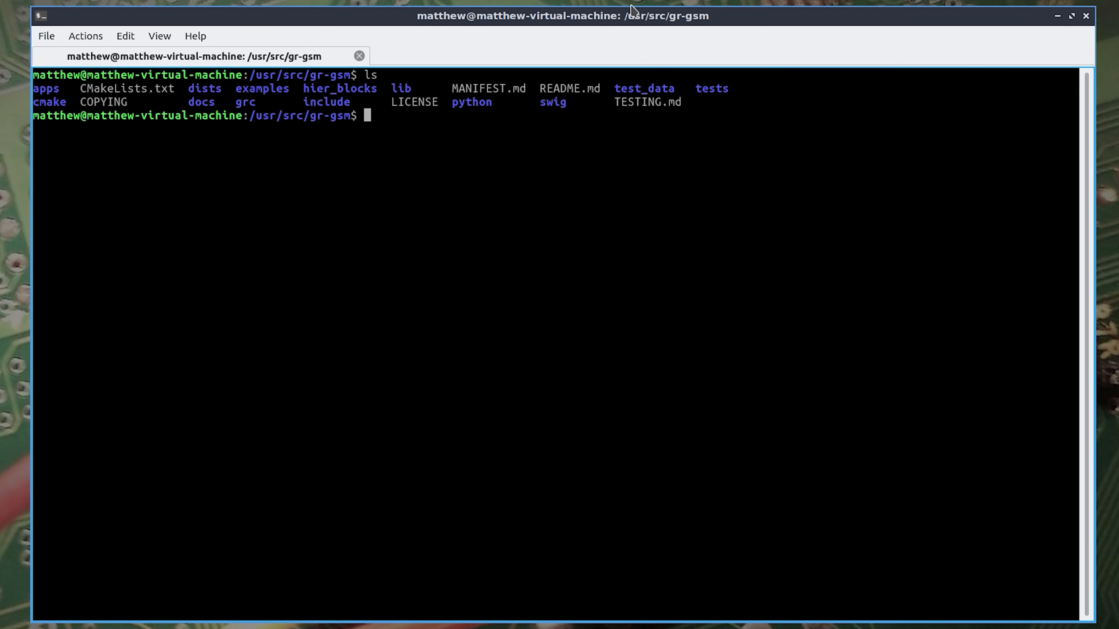
Enter grgsm_scanner at the /usr/src/gr-gsm prompt to scan for GSM stations.
type("gr")
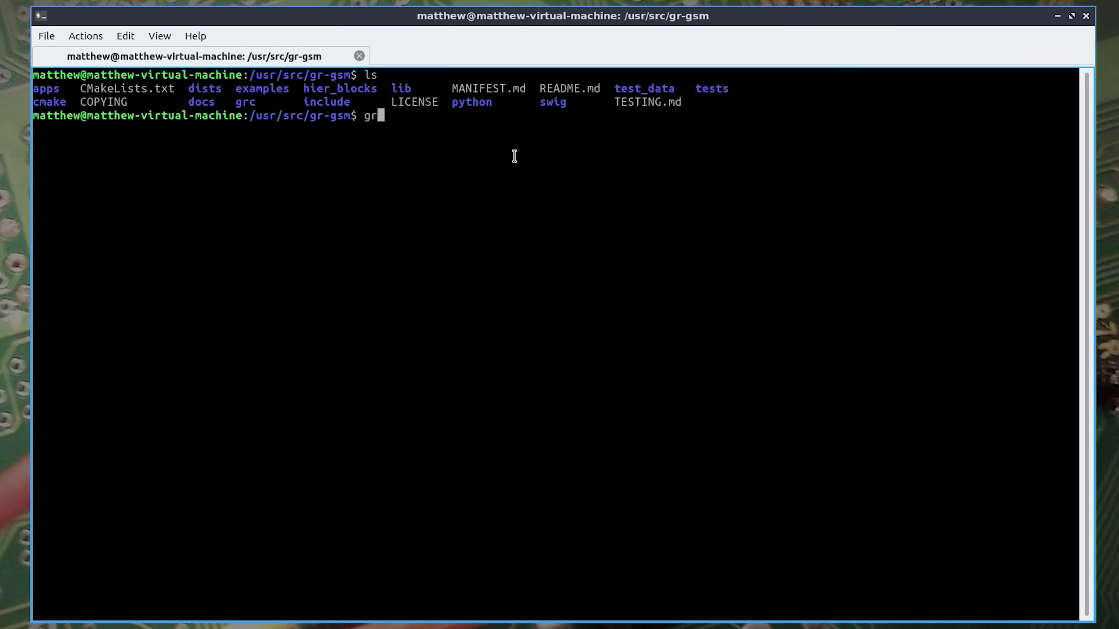
type("gsm_")
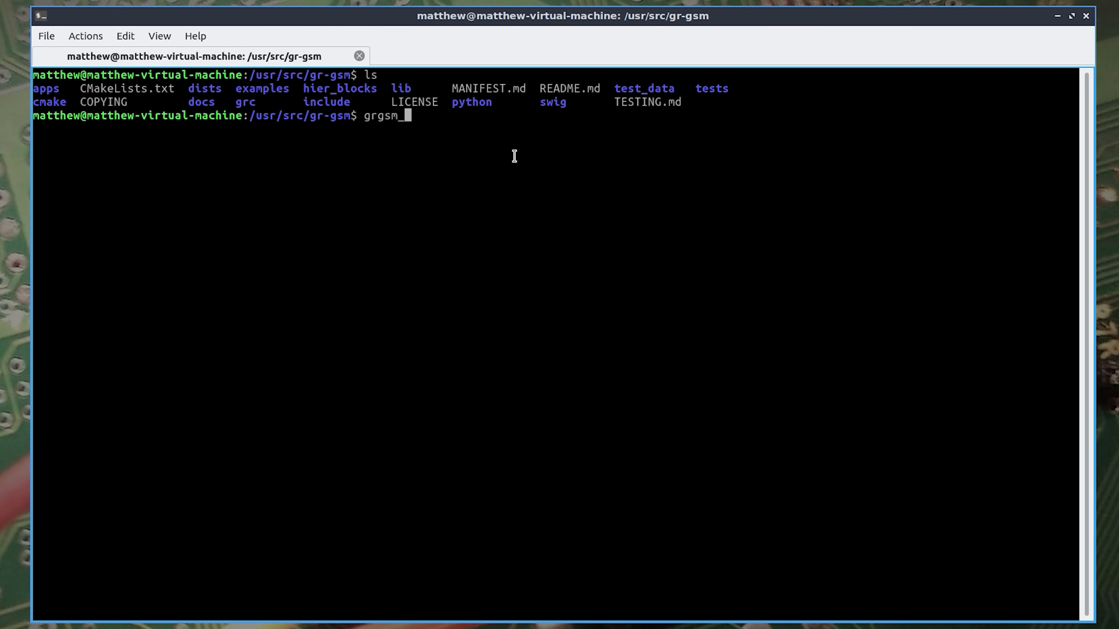
type("scanner")
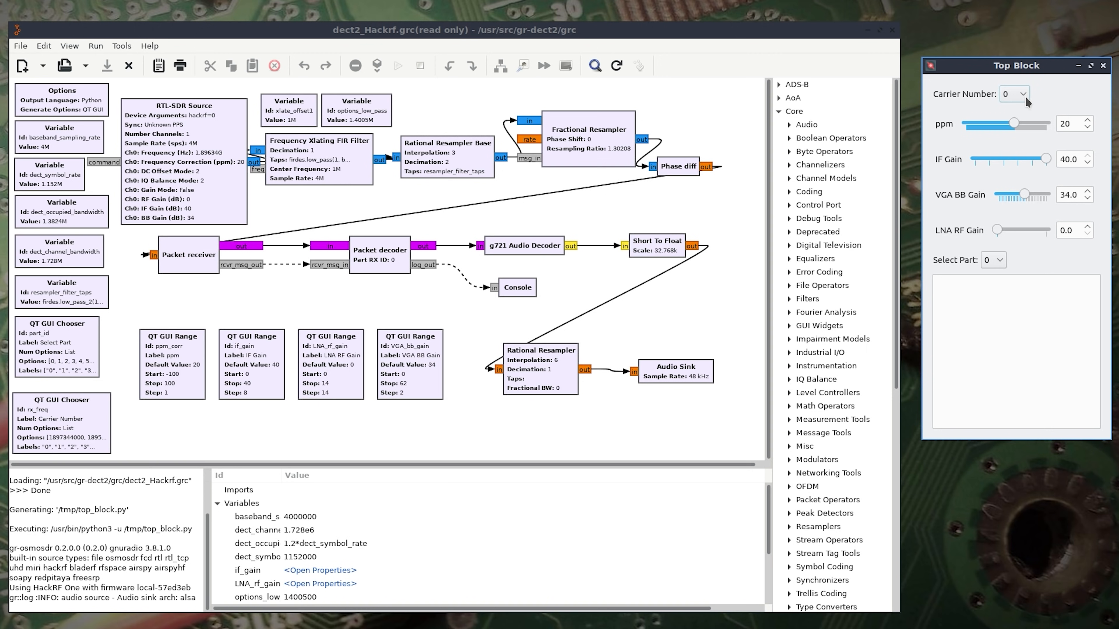
Switch the running DECT2 HackRF flowgraph's carrier number from 0 to 1.
left_click(1013, 93)
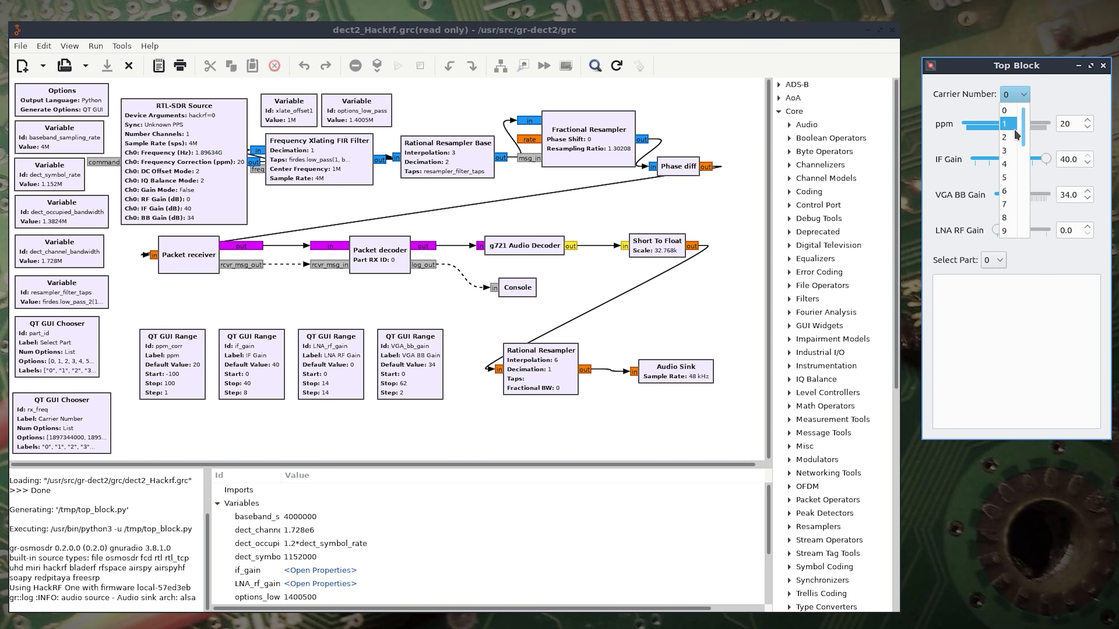
left_click(1005, 124)
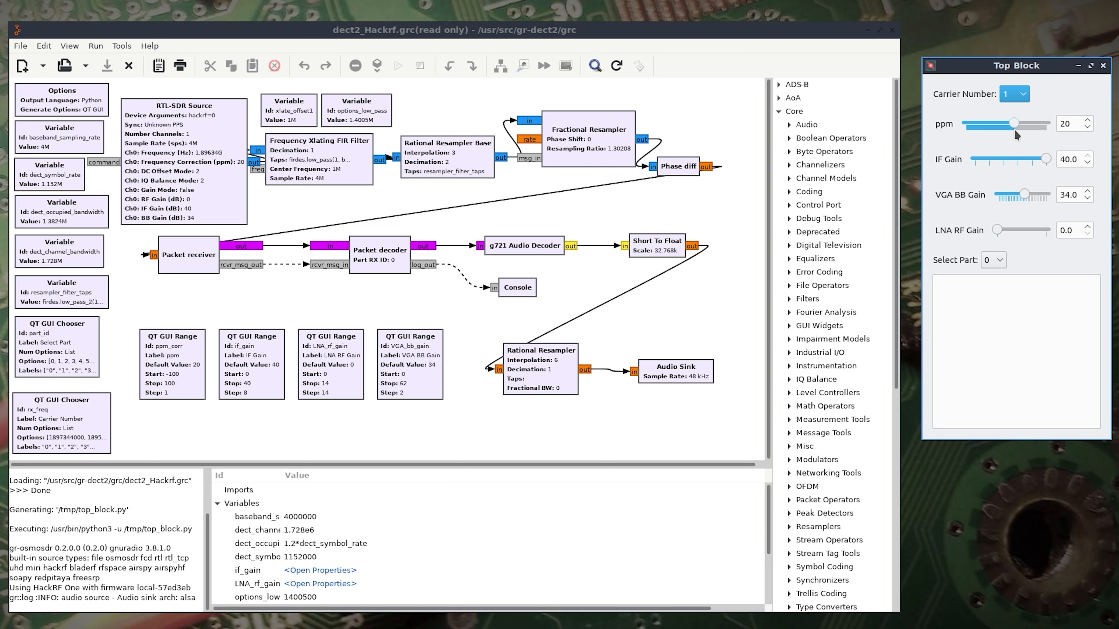
mouse_move(1028, 109)
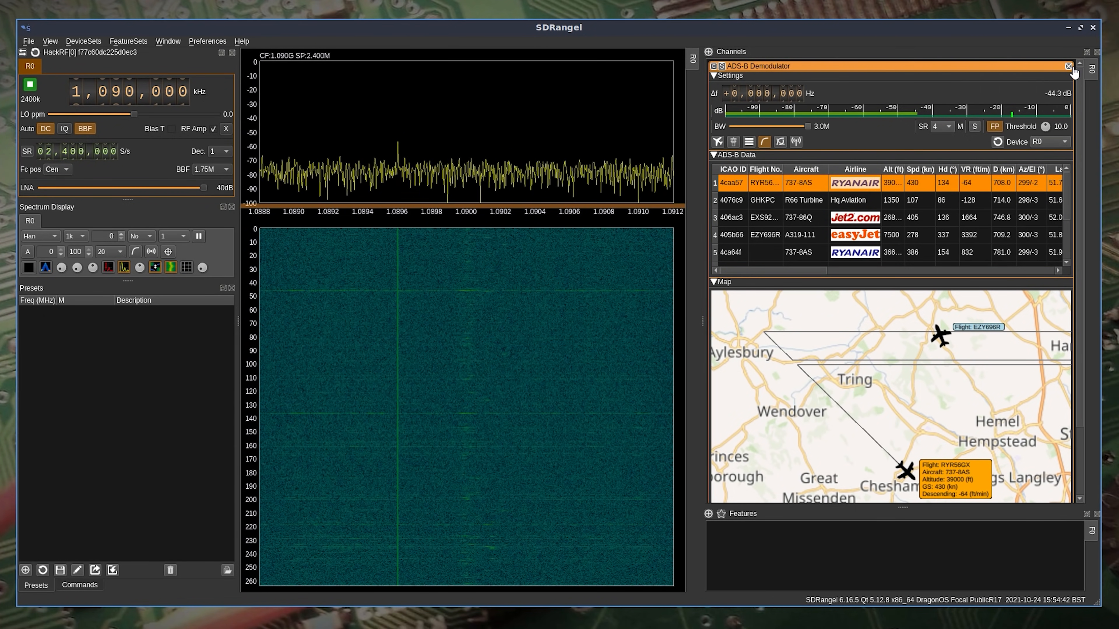
Remove the ADS-B demodulator and add a ChirpChat Demodulator channel in its place.
left_click(1072, 65)
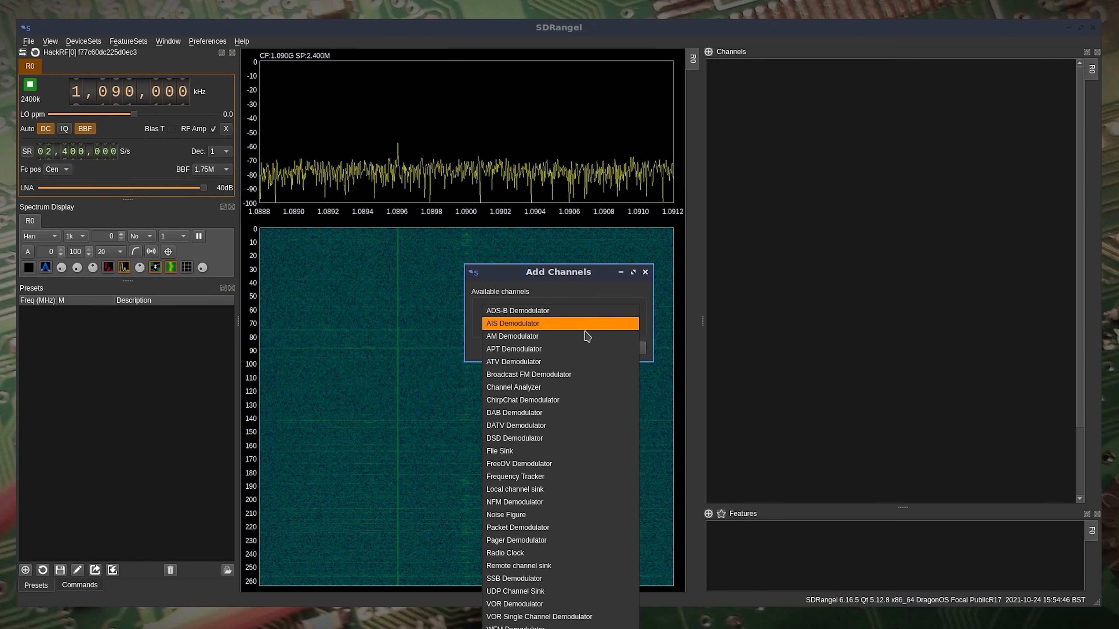
mouse_move(569, 374)
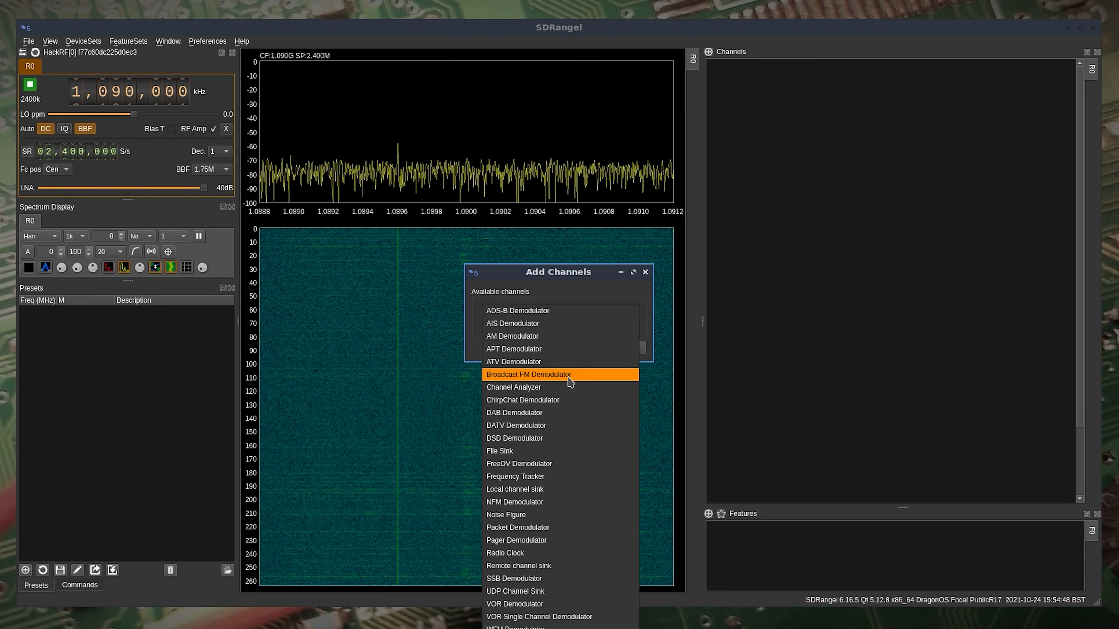
mouse_move(563, 400)
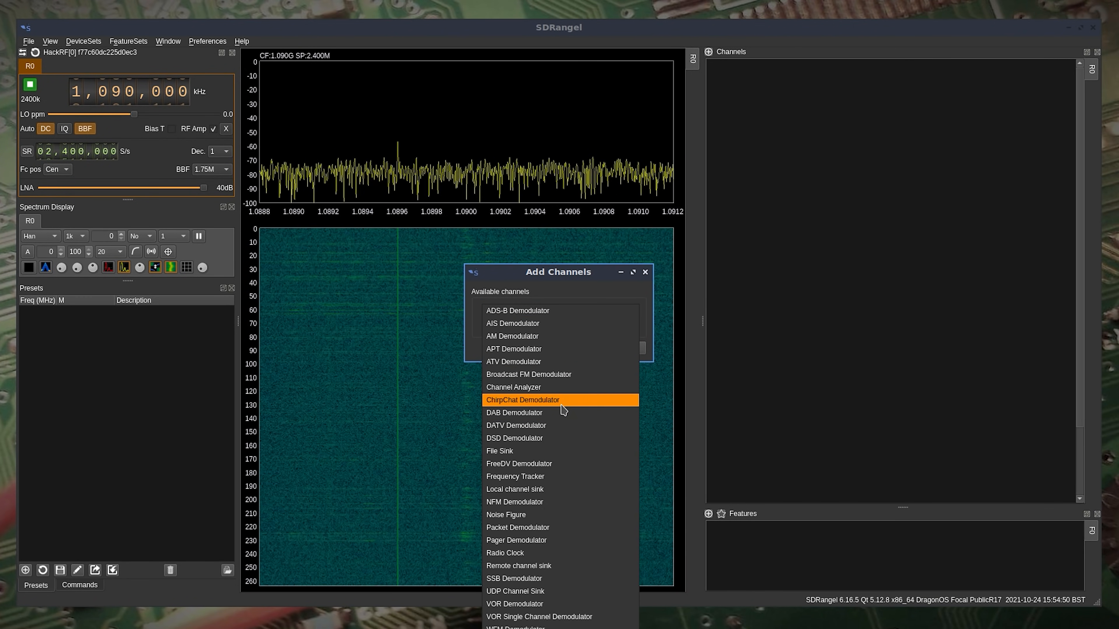
left_click(645, 272)
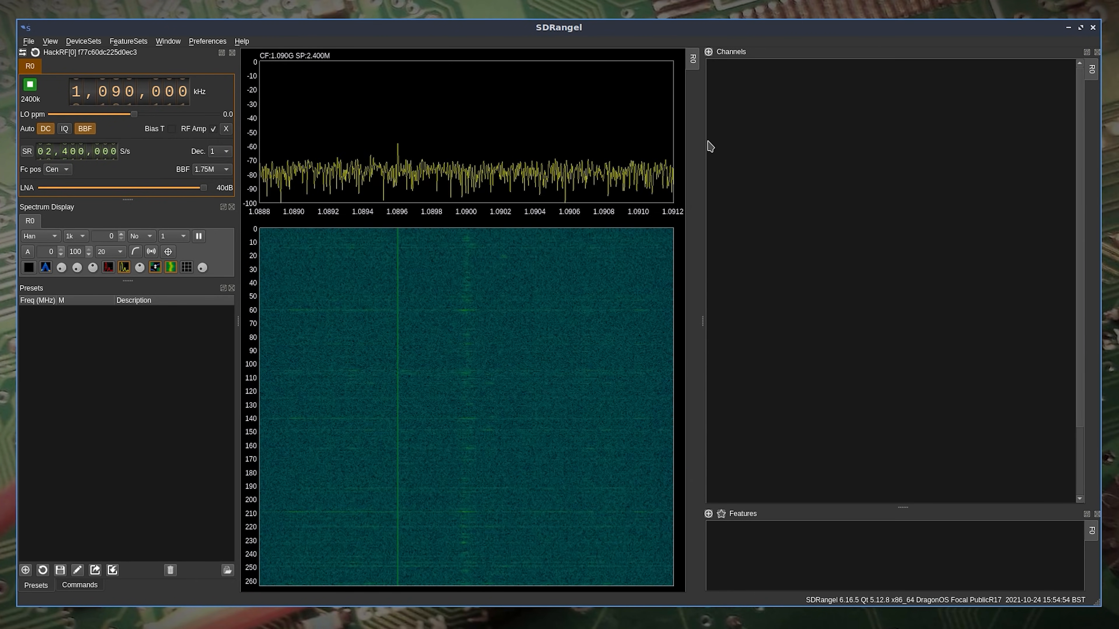
left_click(708, 51)
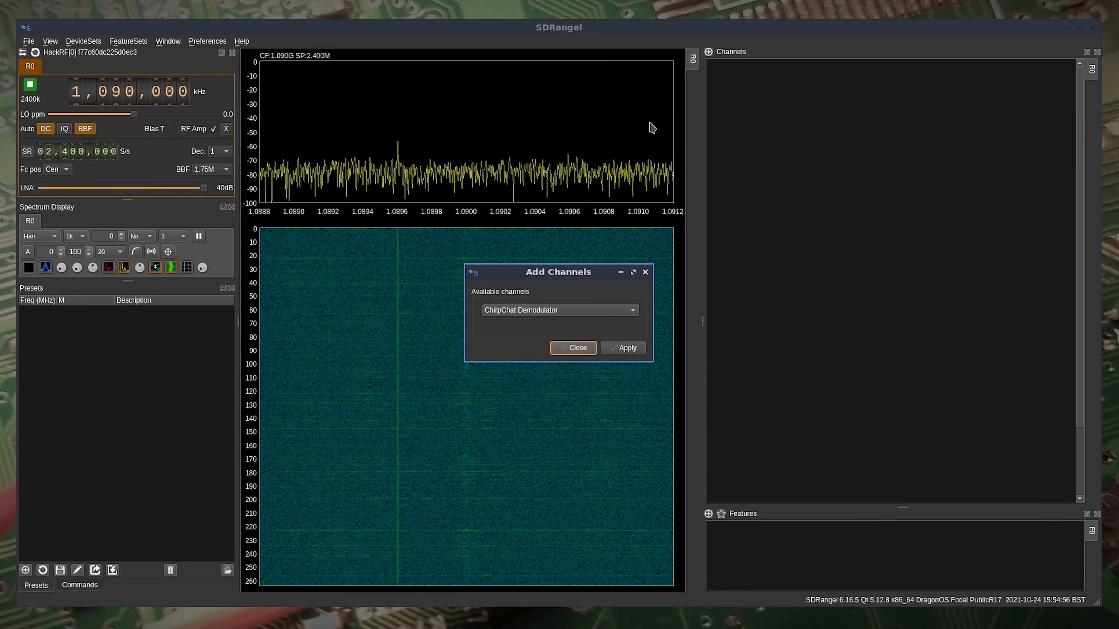
left_click(622, 347)
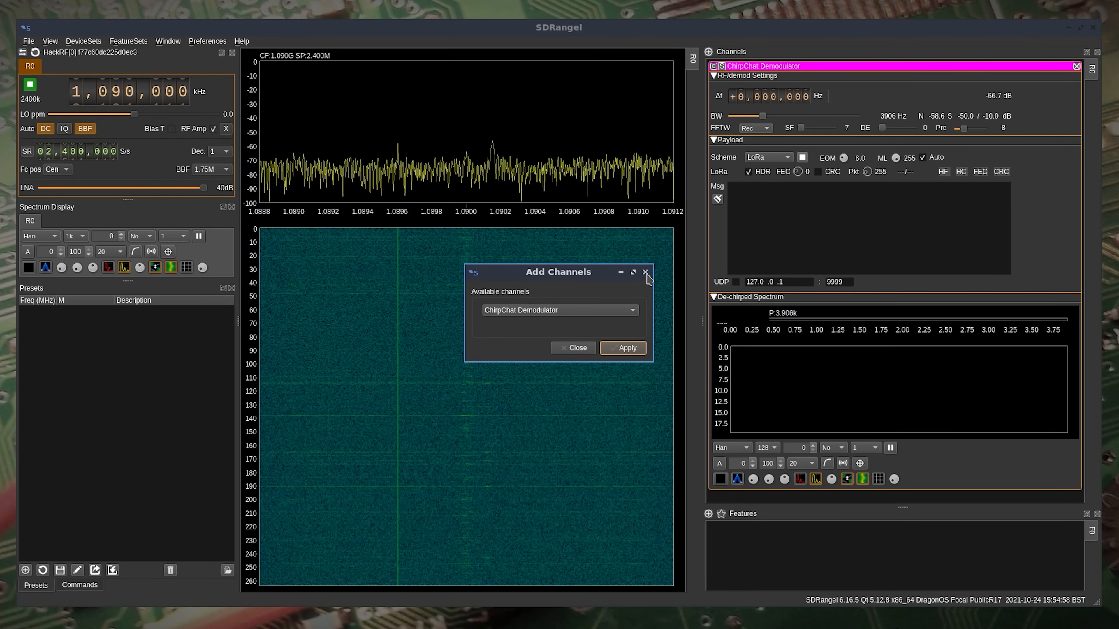
left_click(645, 272)
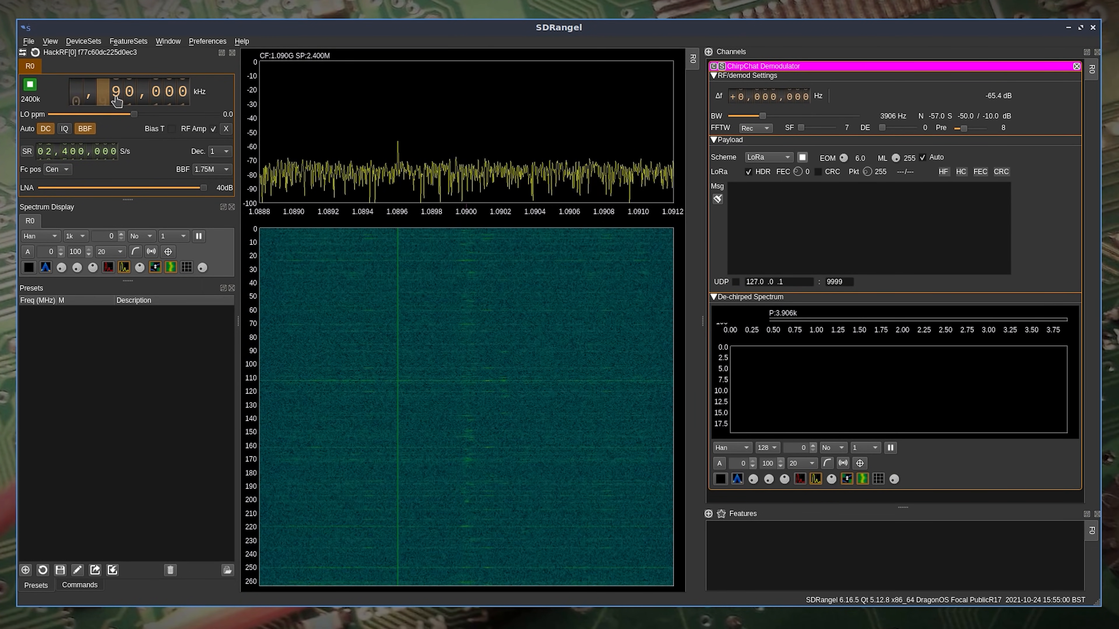
Retune the HackRF centre frequency down to 869,000 kHz.
scroll("down", 3)
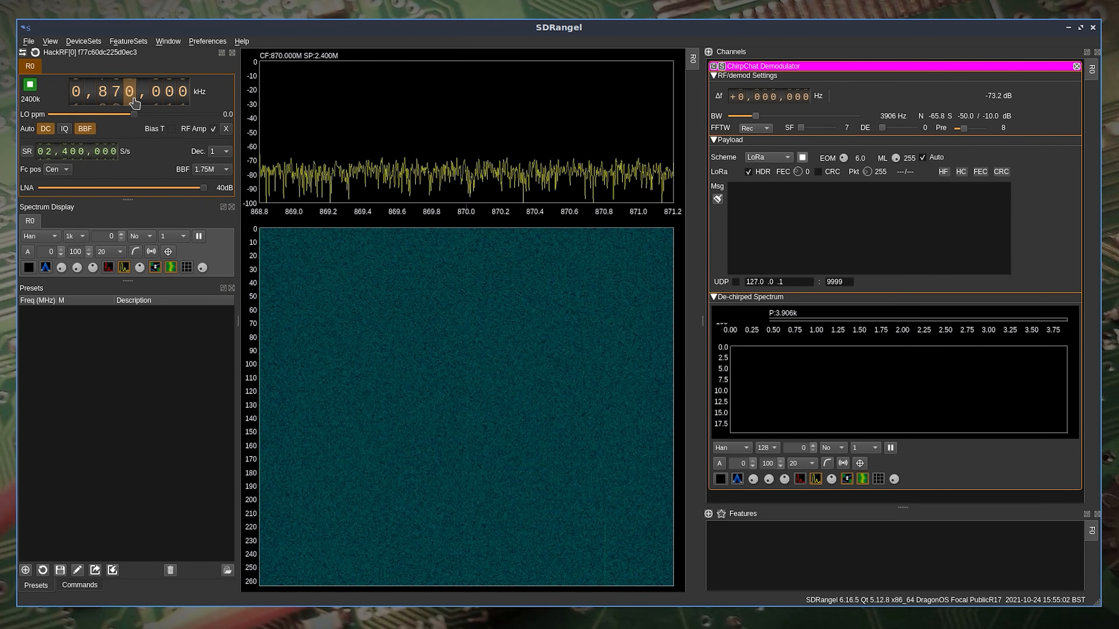
scroll("down", 3)
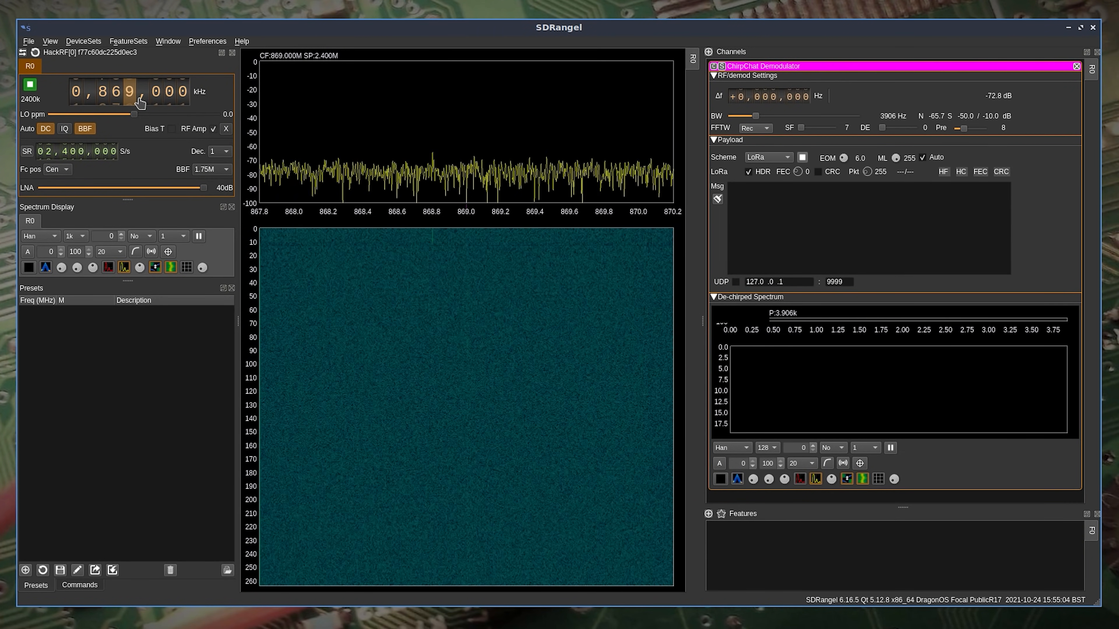